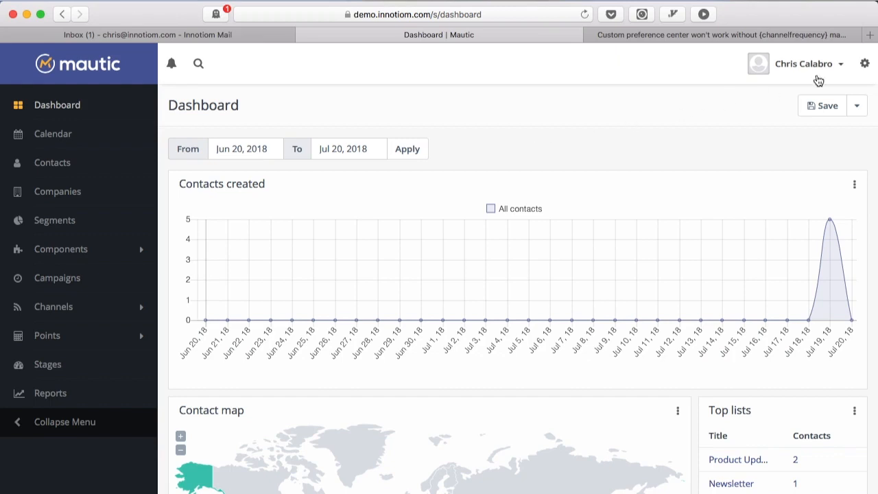
- Open Mautic's Email Settings configuration and scroll down to Unsubscribe Settings
click(863, 63)
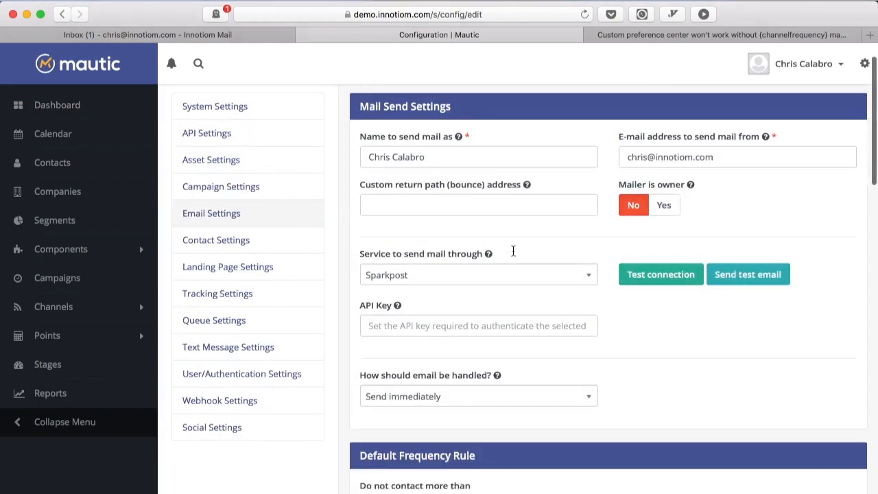
scroll(down, 3)
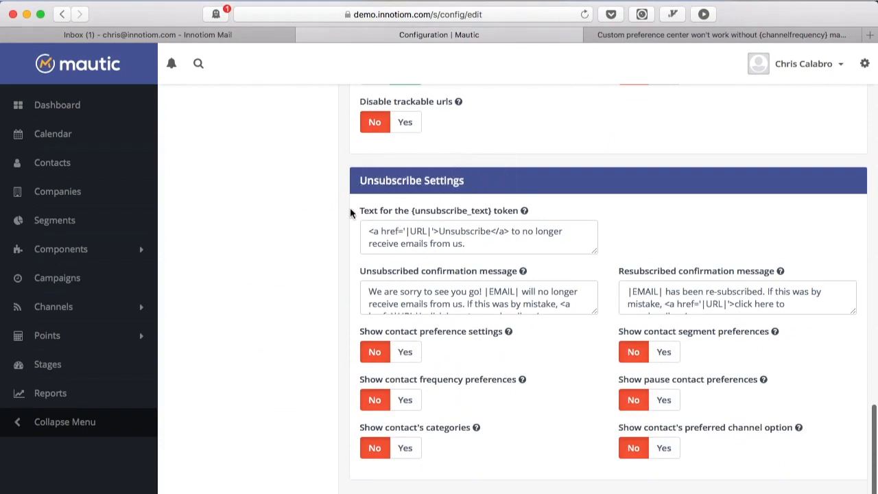
mouse_move(573, 165)
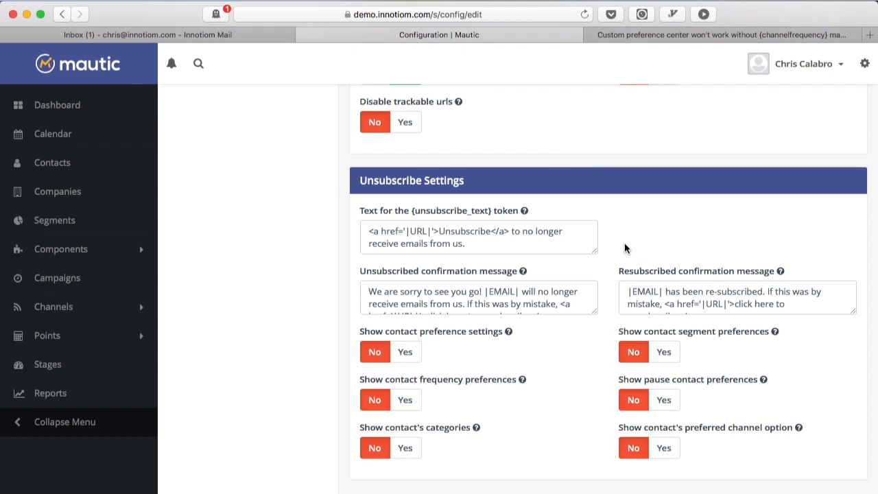
mouse_move(306, 97)
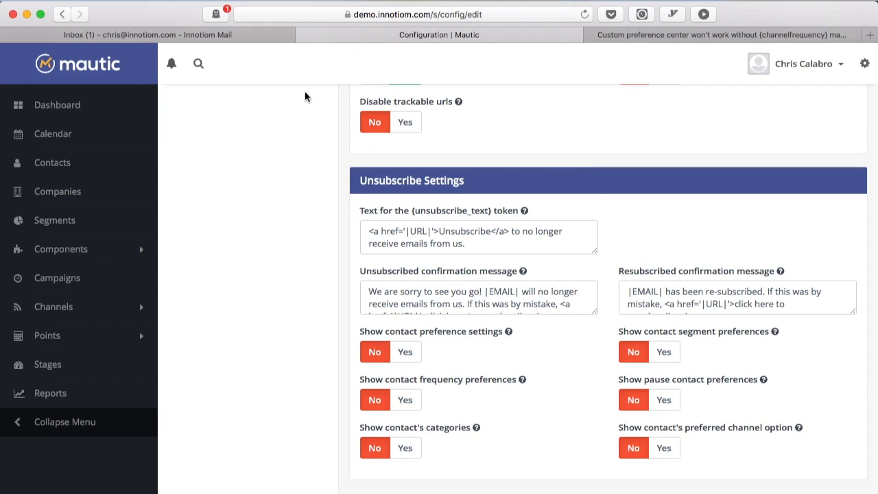
mouse_move(256, 43)
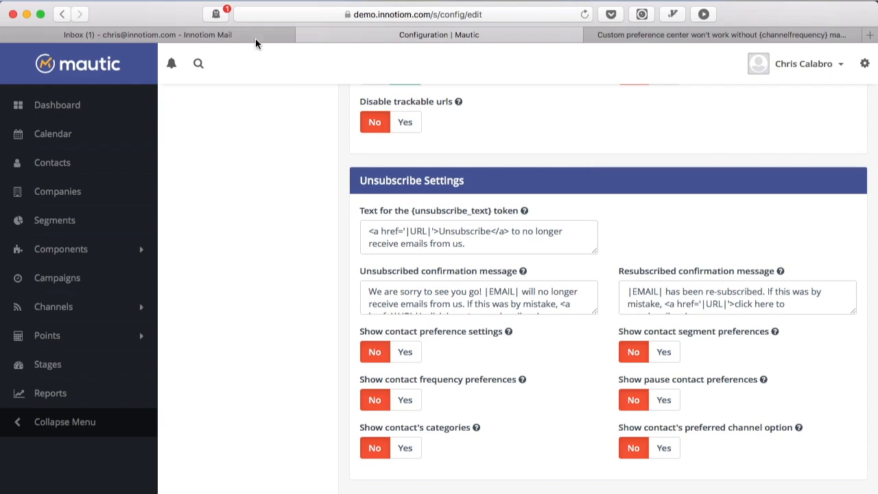
- Follow the Blank theme email's Unsubscribe link in Gmail to the plain confirmation page
click(148, 35)
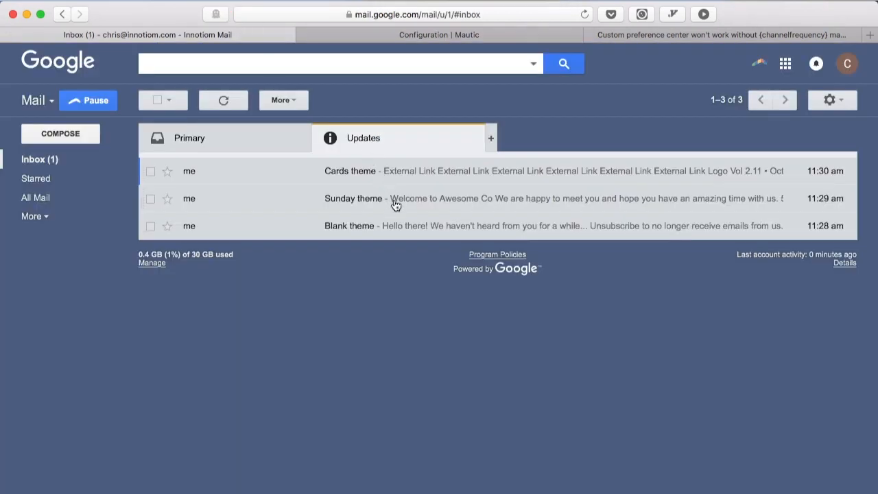
mouse_move(382, 205)
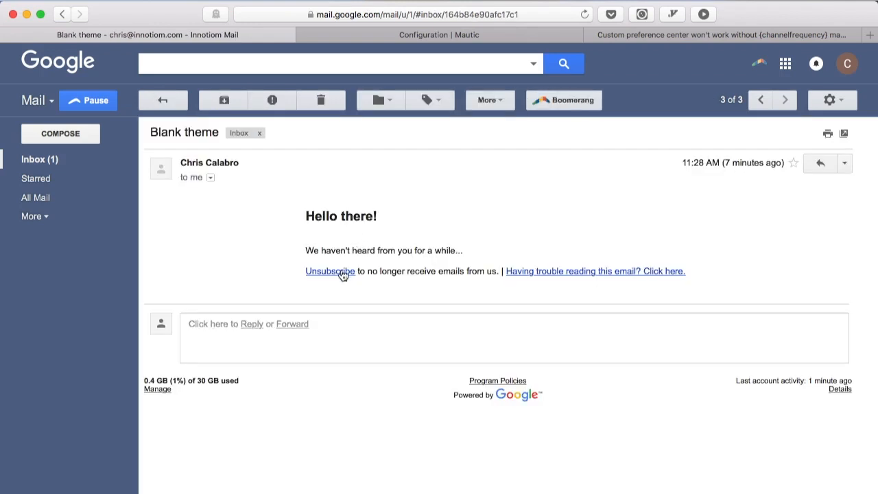
click(330, 271)
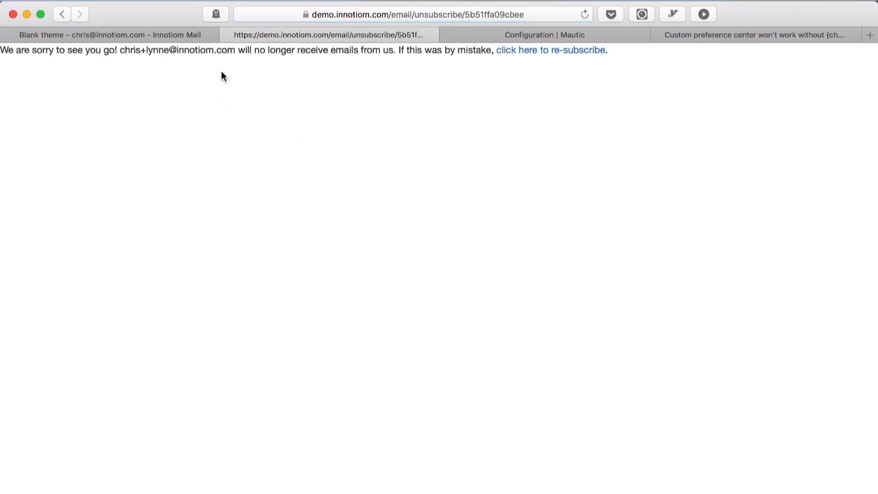
mouse_move(523, 54)
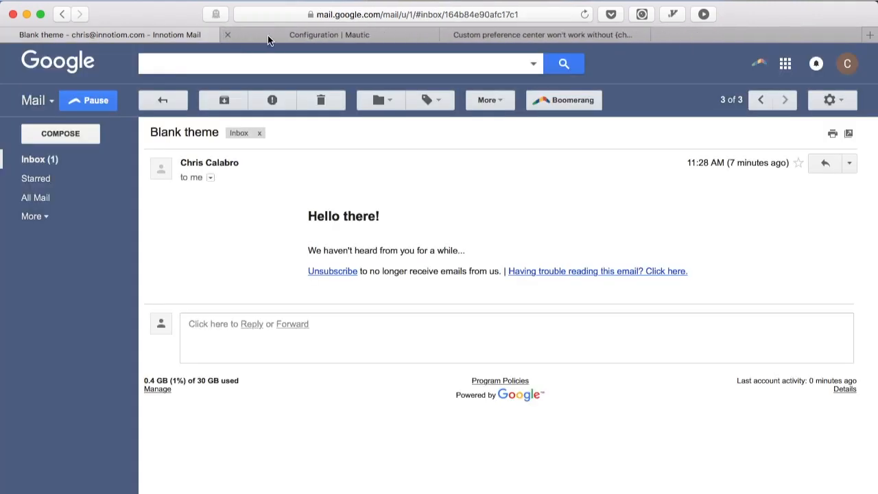
mouse_move(278, 41)
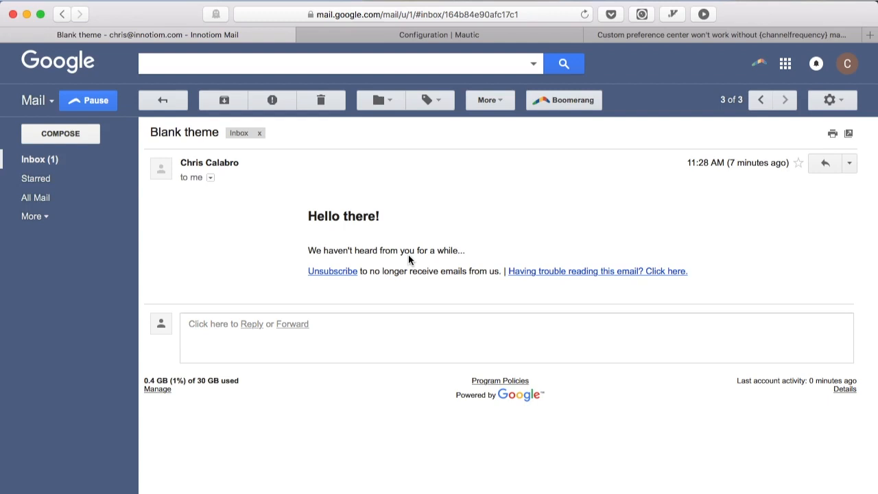
- Set Show contact preference settings and Show contact segment preferences to Yes
click(431, 34)
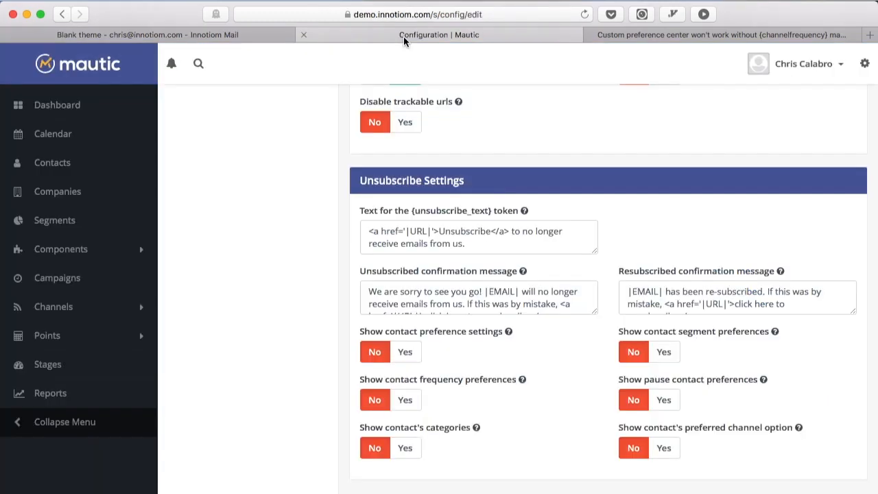
mouse_move(389, 201)
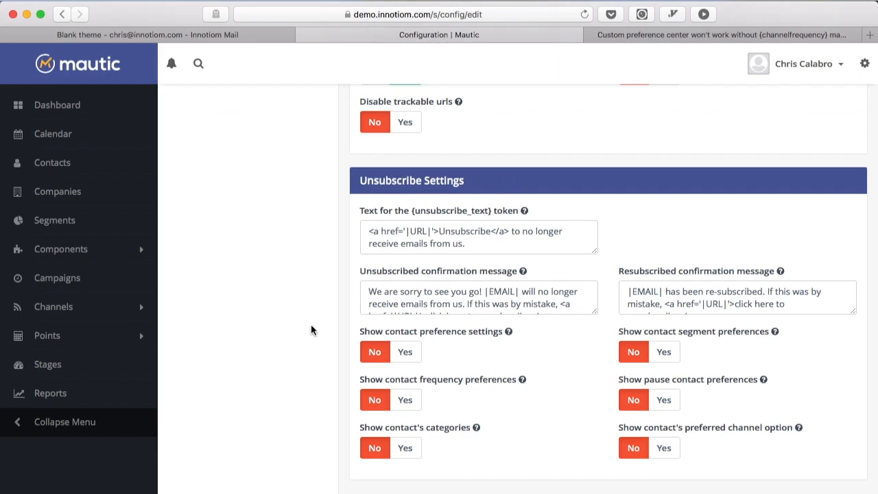
click(405, 351)
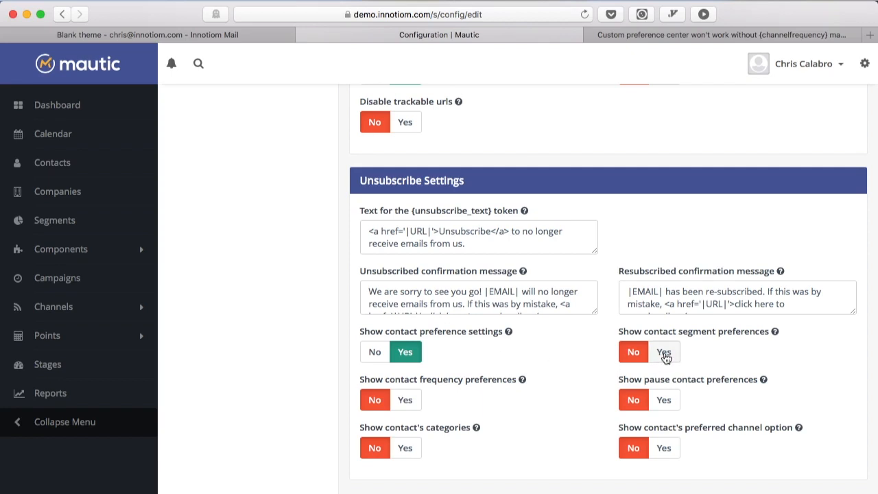
click(664, 351)
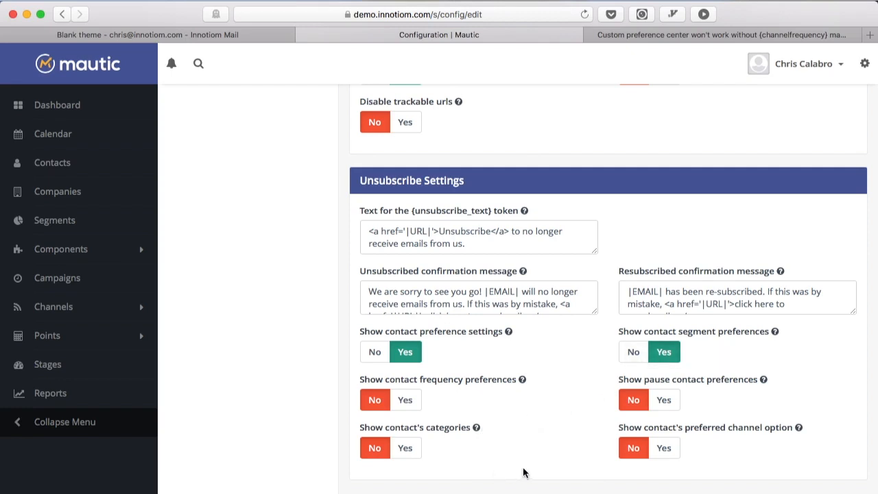
mouse_move(433, 455)
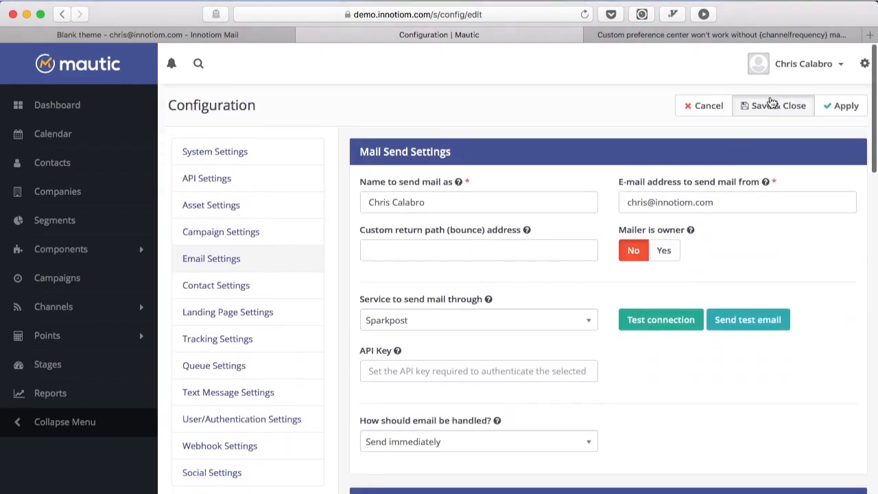
- Save & Close the Configuration page, landing on the dashboard with a success message
click(778, 105)
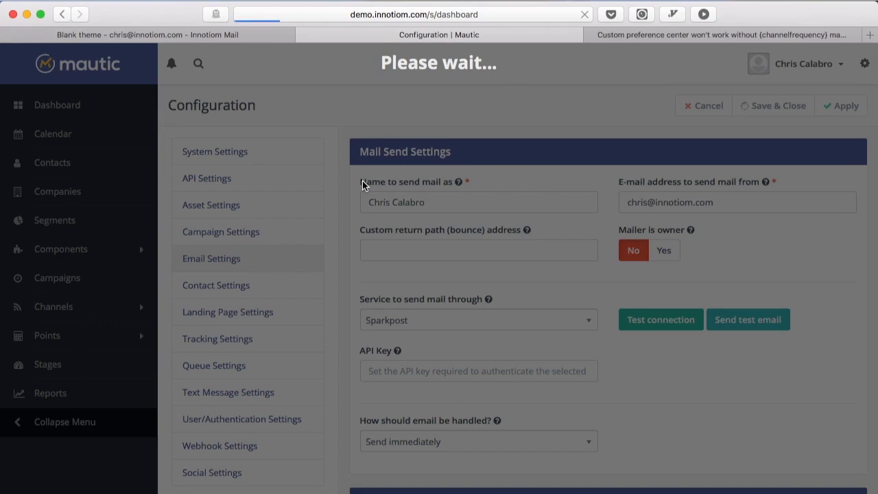
click(778, 106)
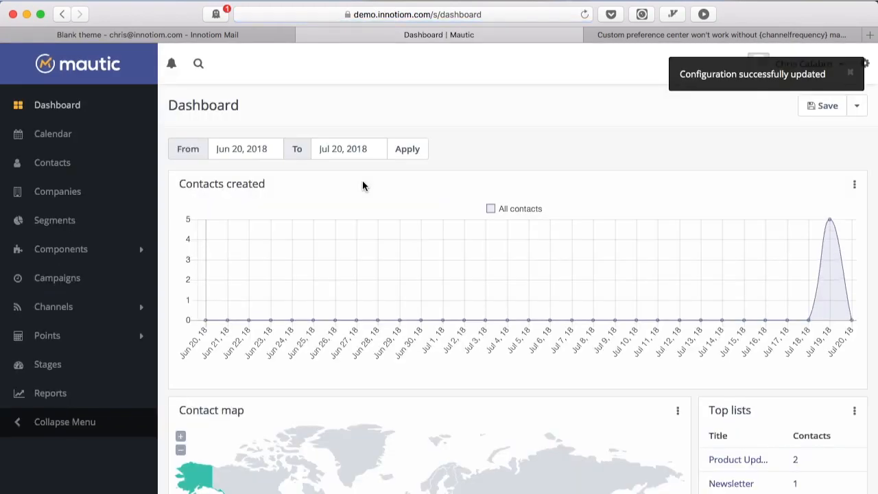
mouse_move(272, 190)
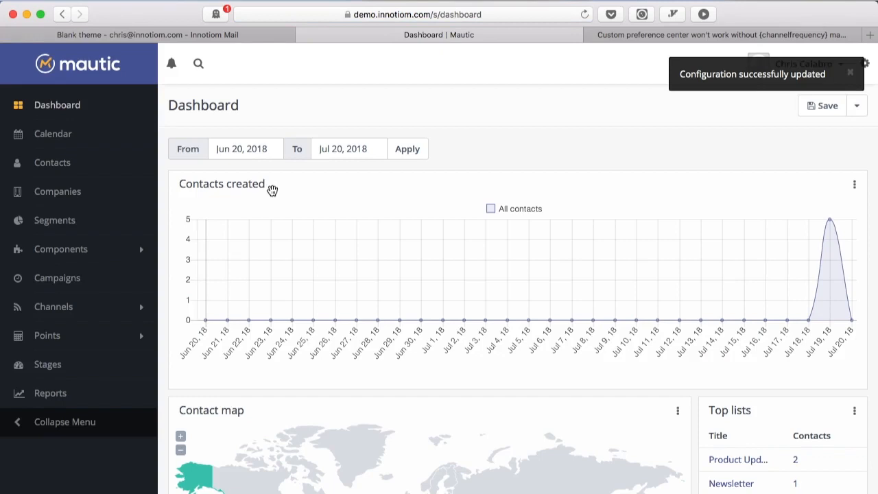
- Inspect Product Updates (public) and CLEANED: Bounced Email (not public), then cancel back to the list
click(55, 221)
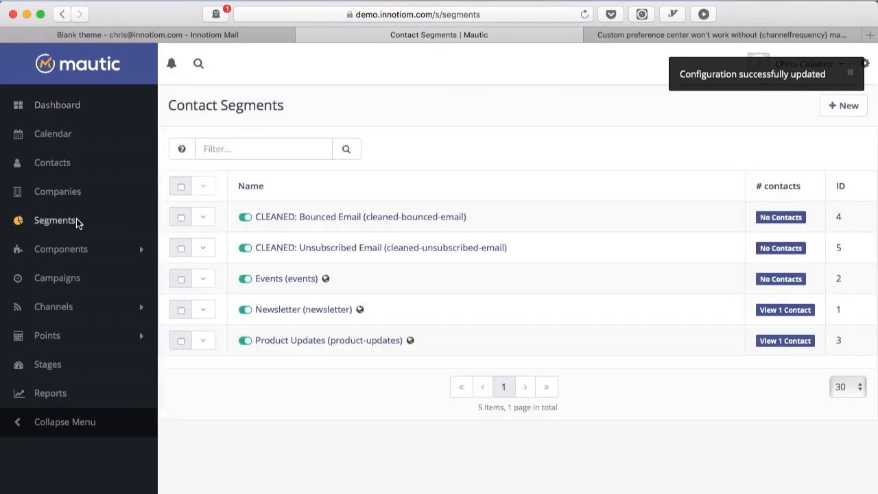
mouse_move(276, 282)
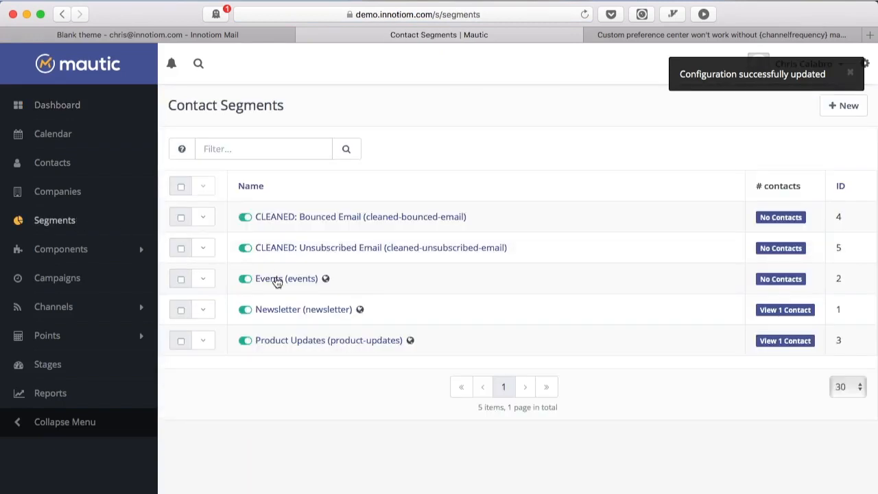
mouse_move(298, 349)
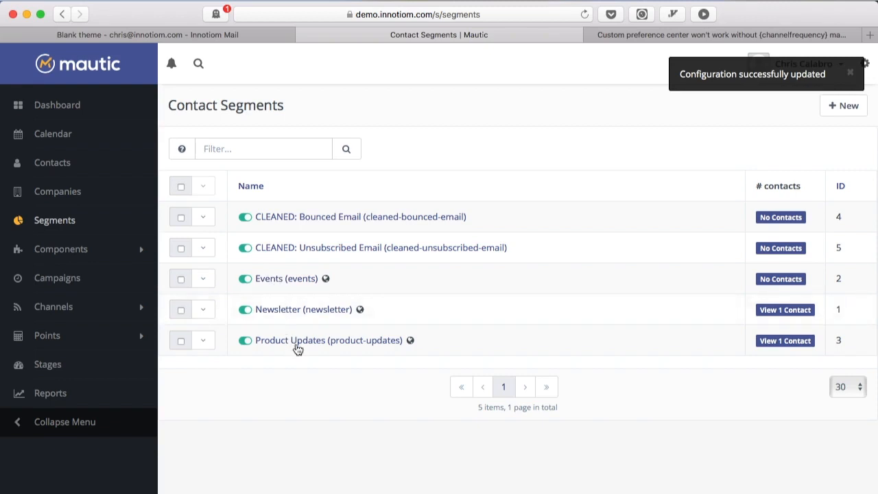
mouse_move(324, 342)
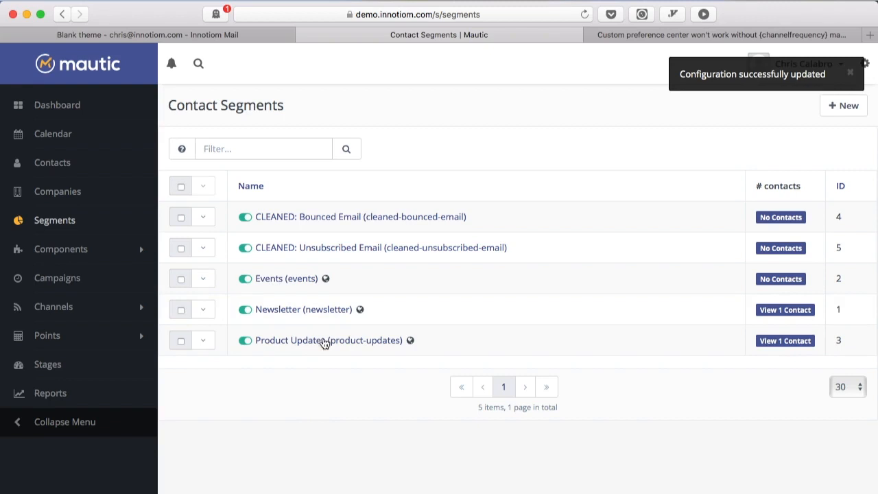
mouse_move(352, 212)
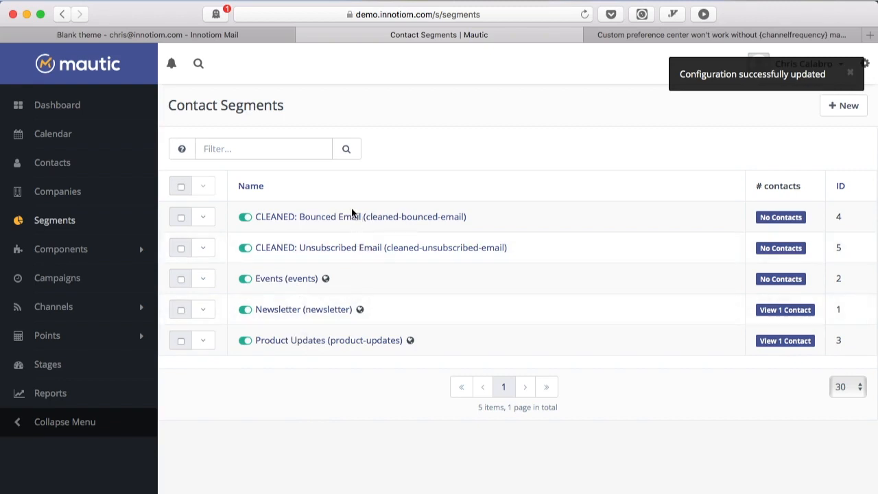
mouse_move(335, 231)
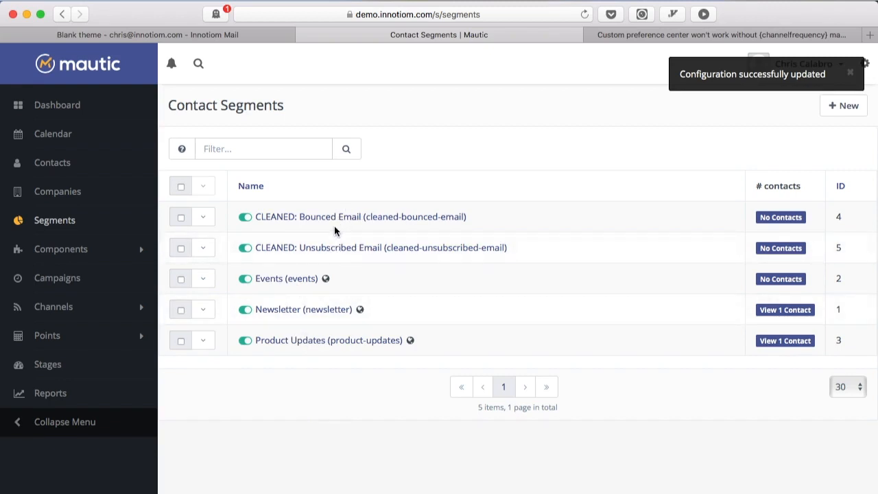
mouse_move(329, 283)
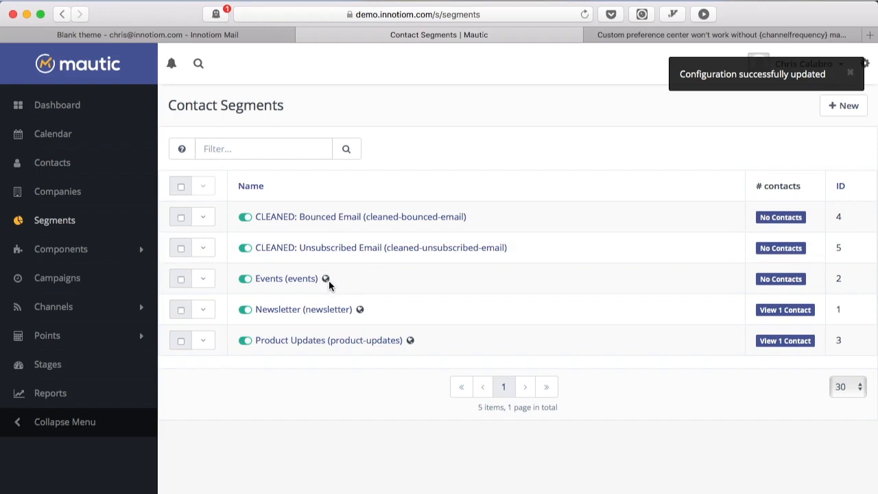
mouse_move(393, 311)
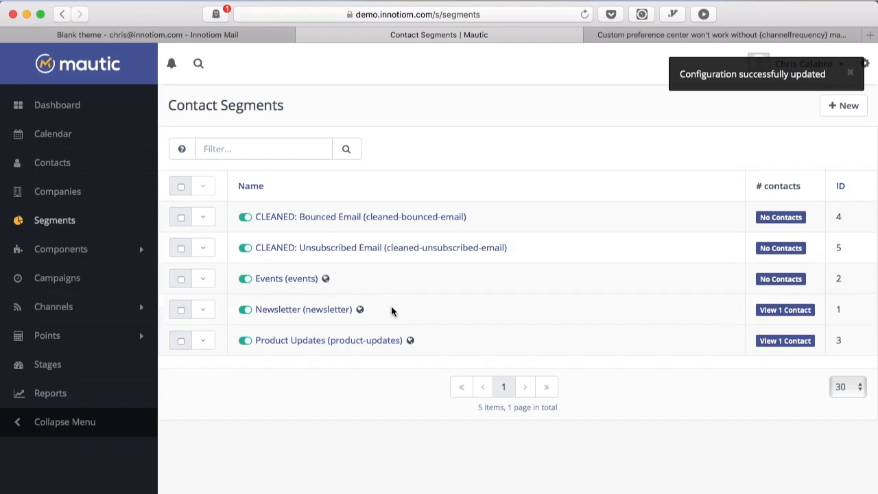
mouse_move(283, 299)
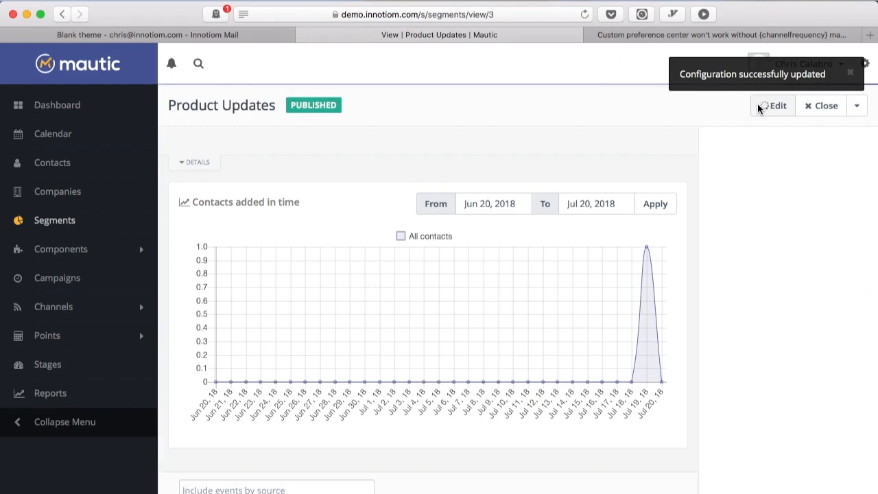
click(773, 105)
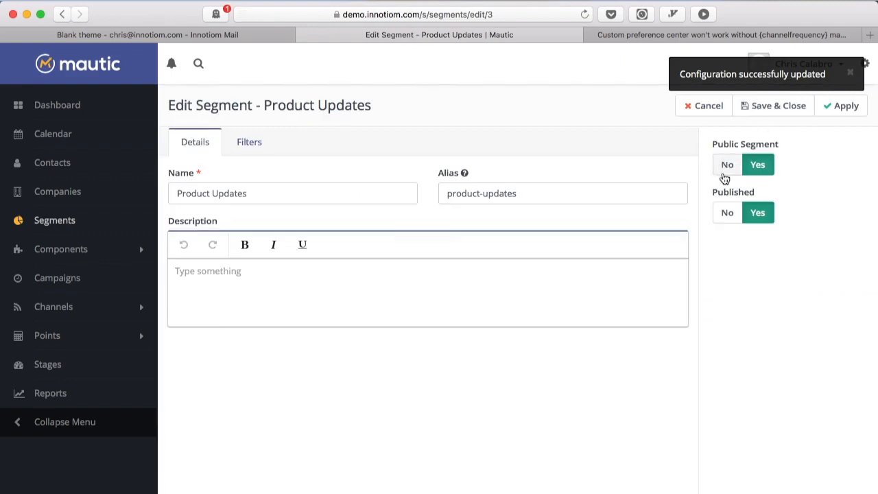
mouse_move(724, 152)
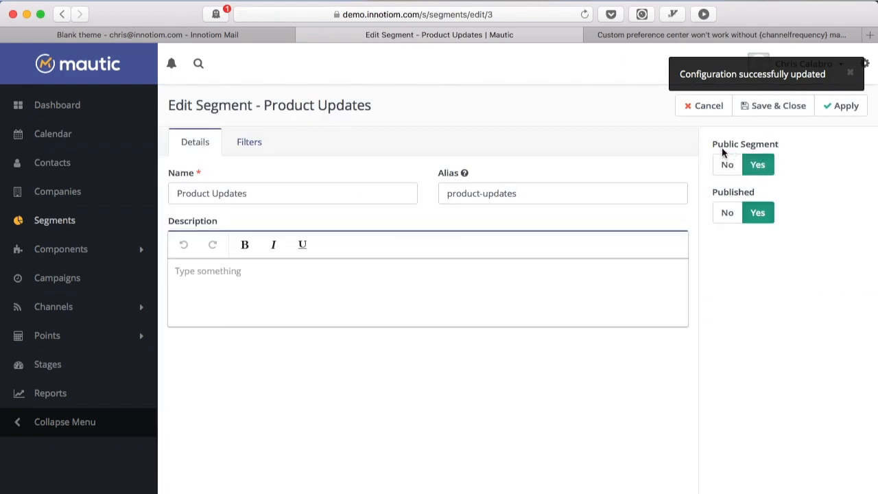
mouse_move(696, 162)
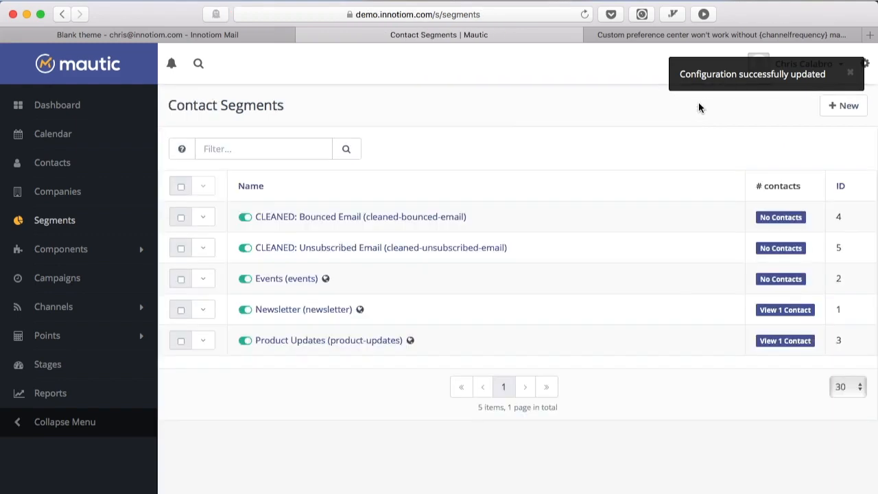
mouse_move(394, 308)
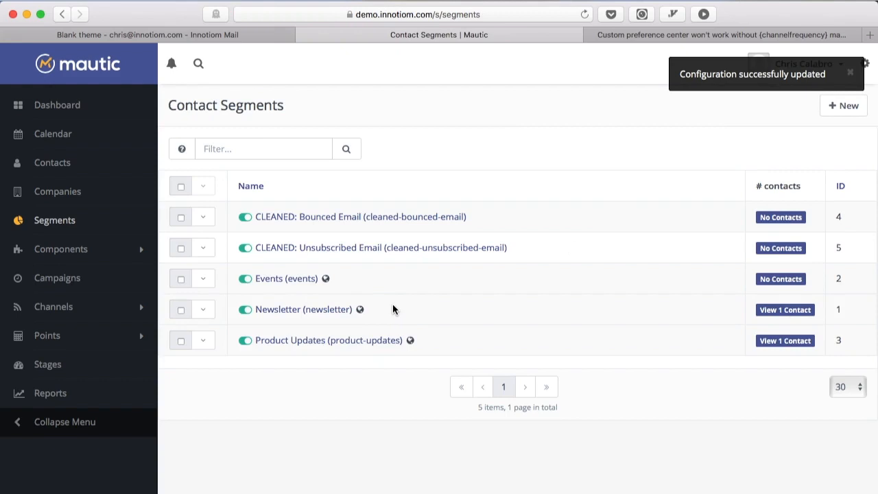
mouse_move(355, 221)
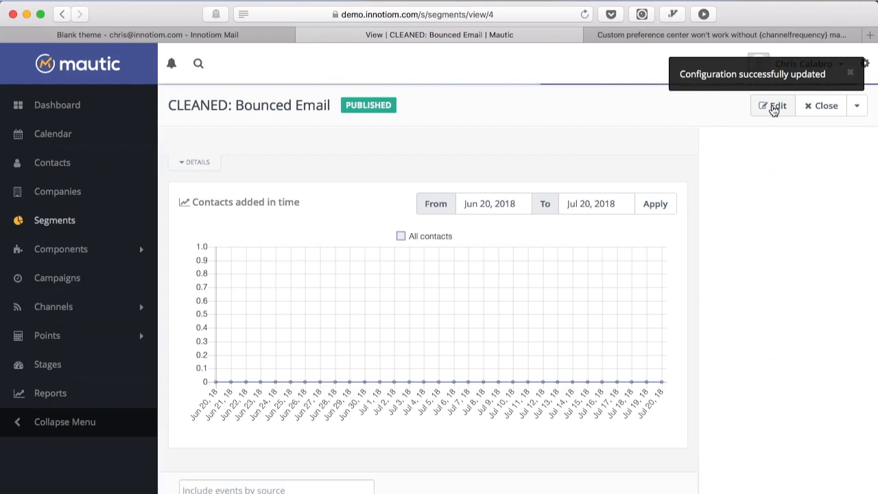
click(773, 105)
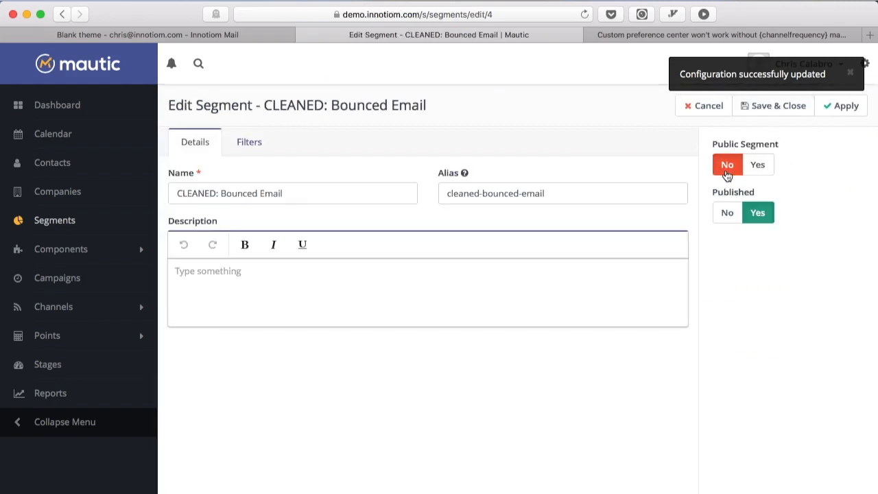
click(772, 105)
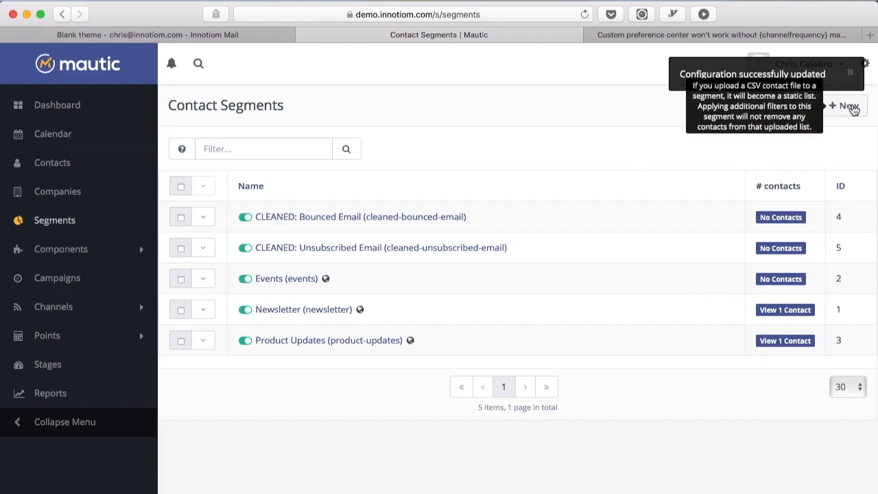
- Create the segment 'Unengaged subscribers' with Public Segment set to No and save it
click(851, 107)
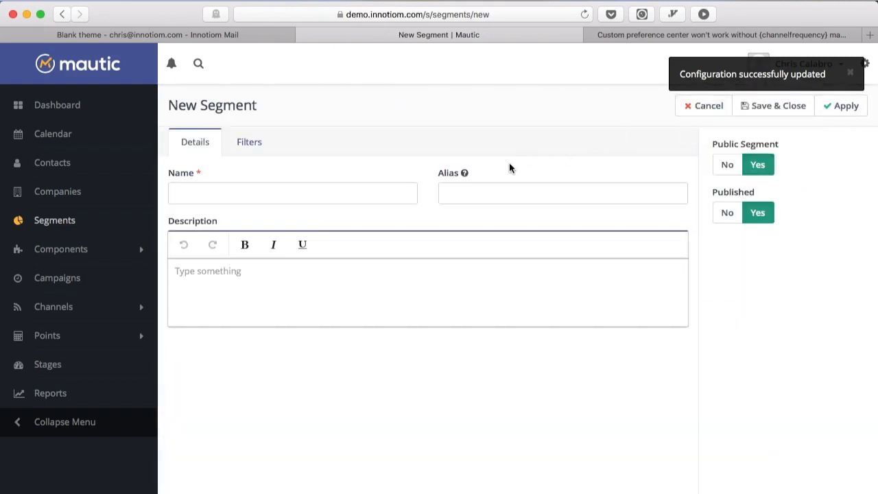
text(New segment -)
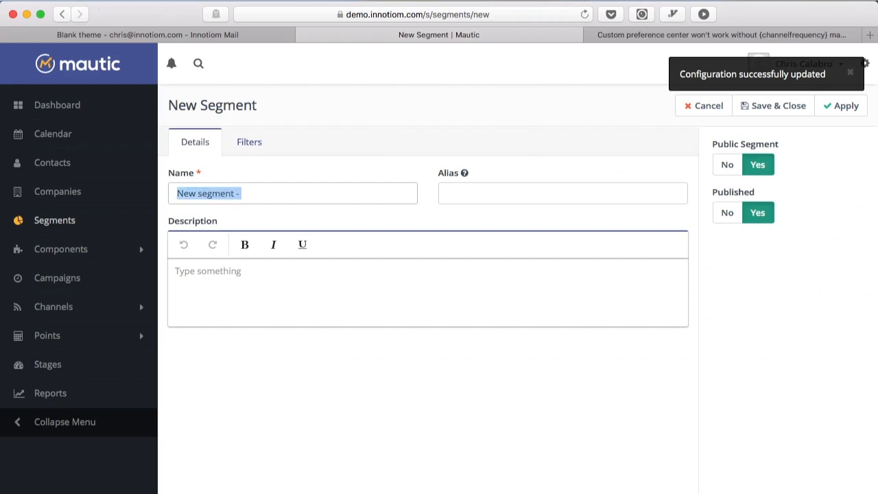
text(Community)
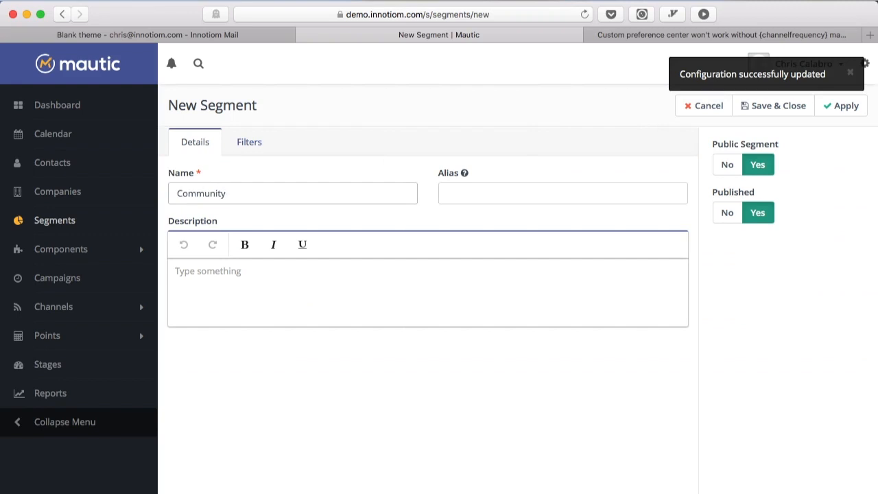
text(Forum Upda)
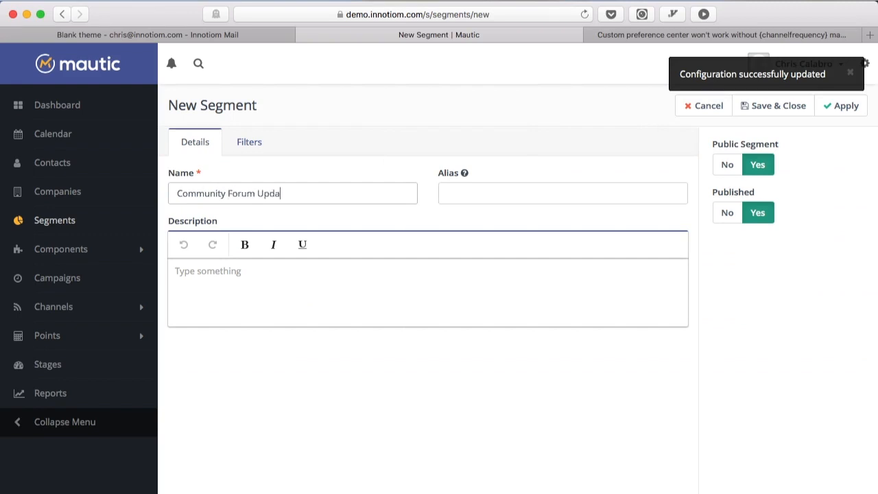
text(tes)
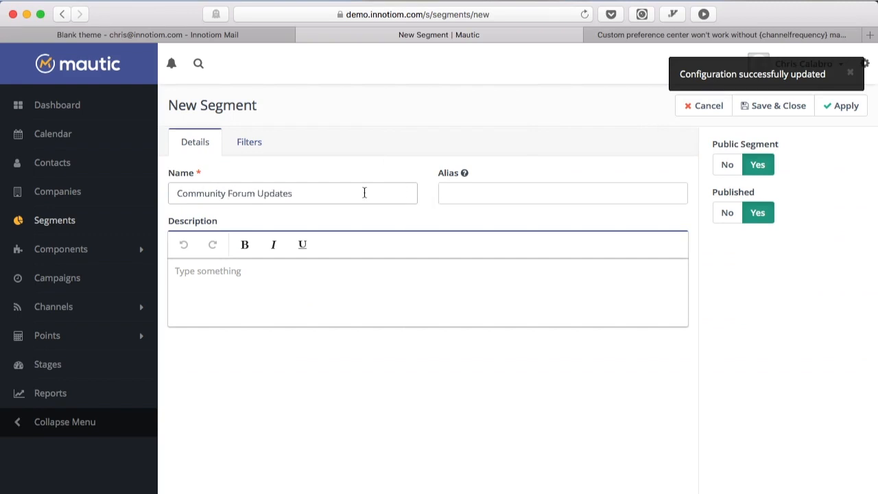
mouse_move(726, 183)
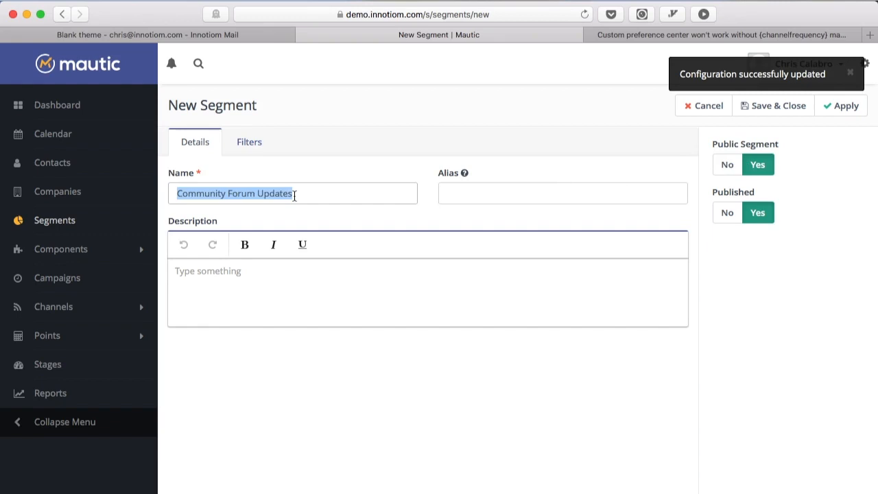
text(Unengaged subsc)
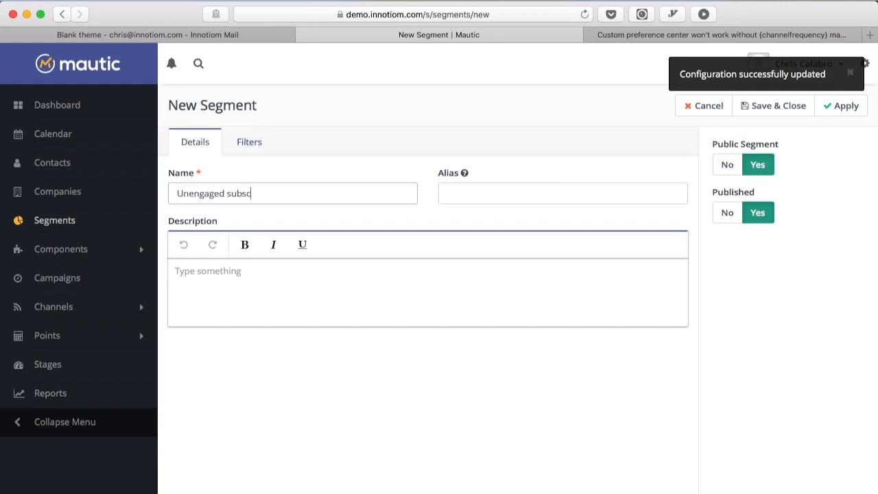
text(ribers)
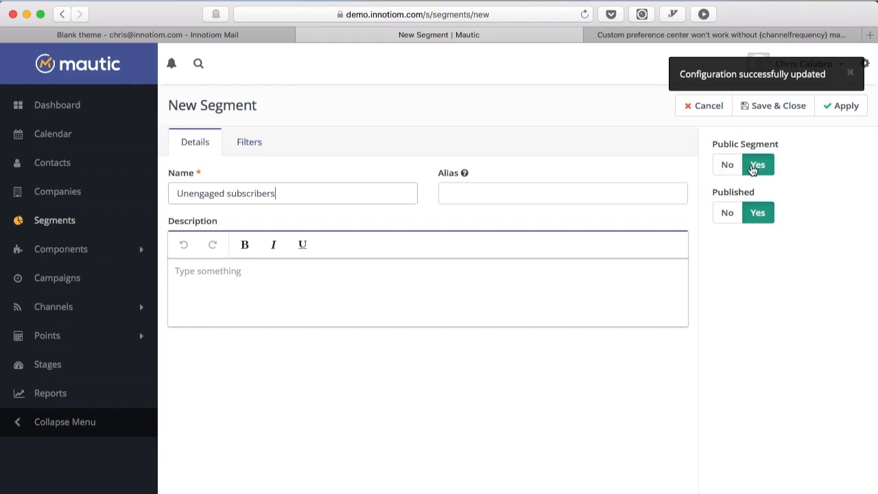
mouse_move(439, 165)
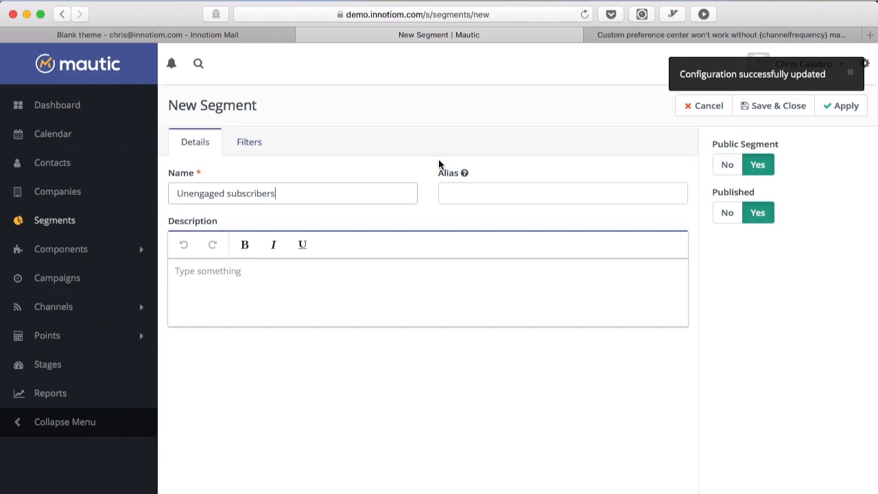
mouse_move(426, 186)
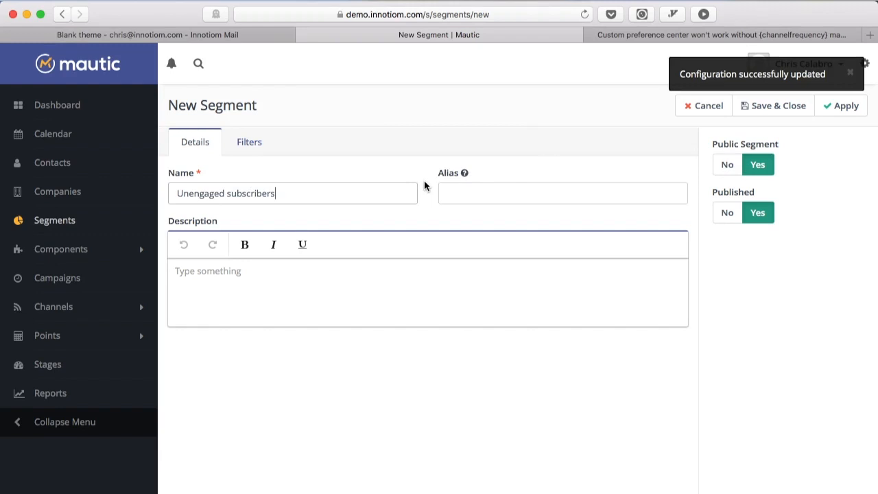
mouse_move(285, 193)
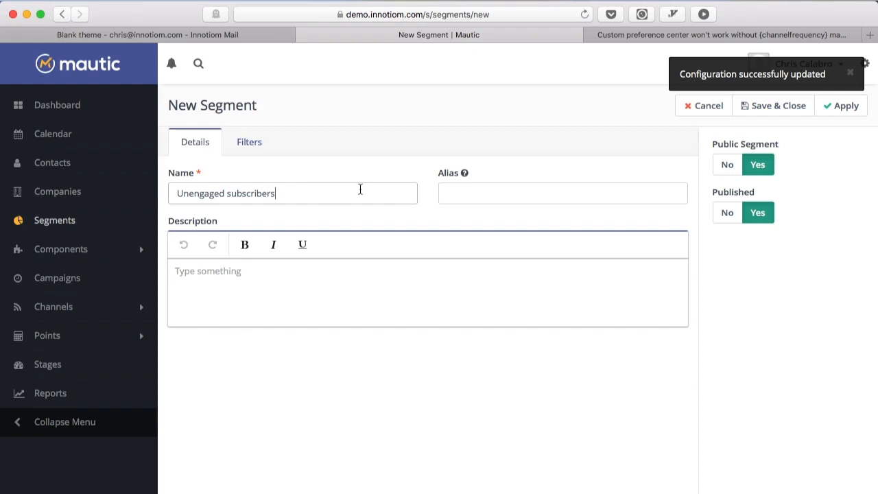
click(726, 164)
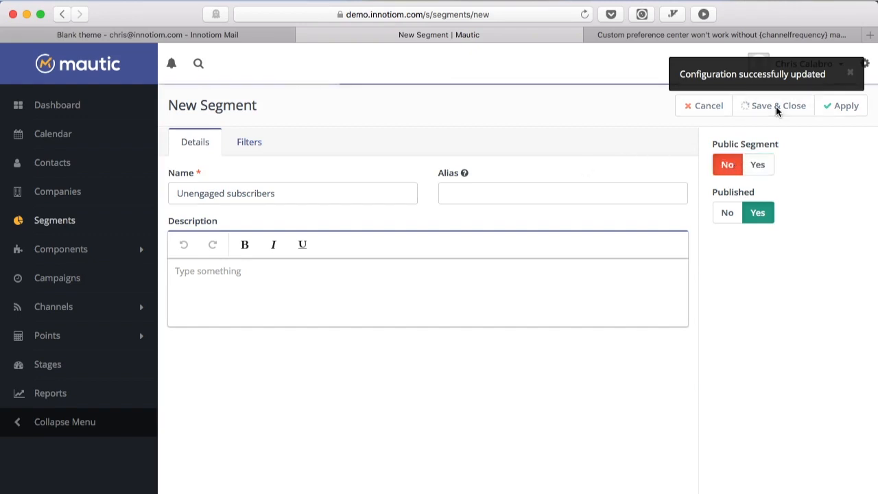
click(777, 105)
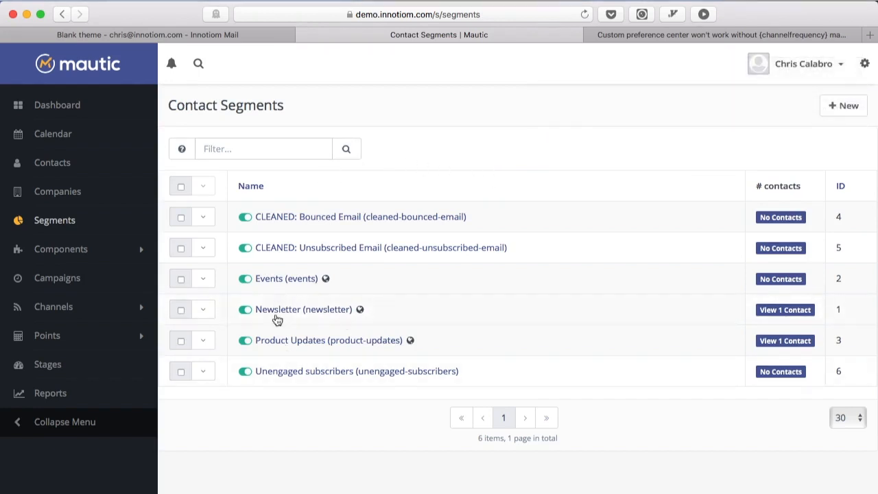
mouse_move(317, 280)
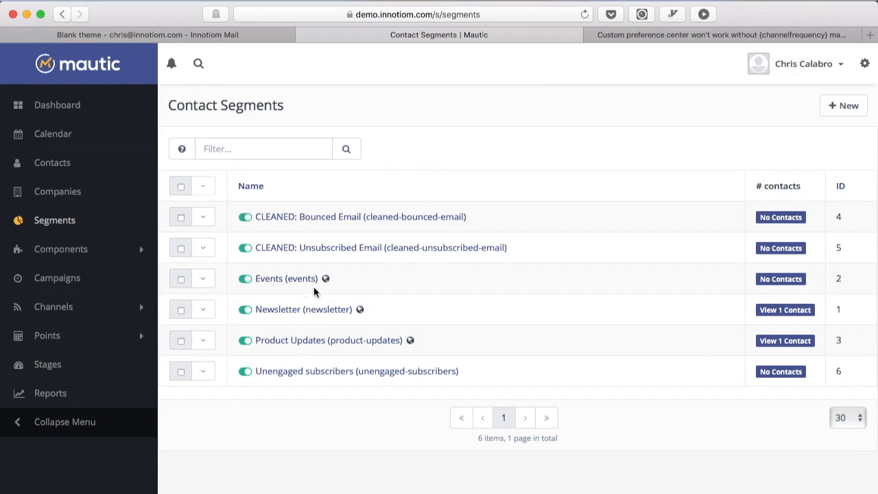
mouse_move(605, 188)
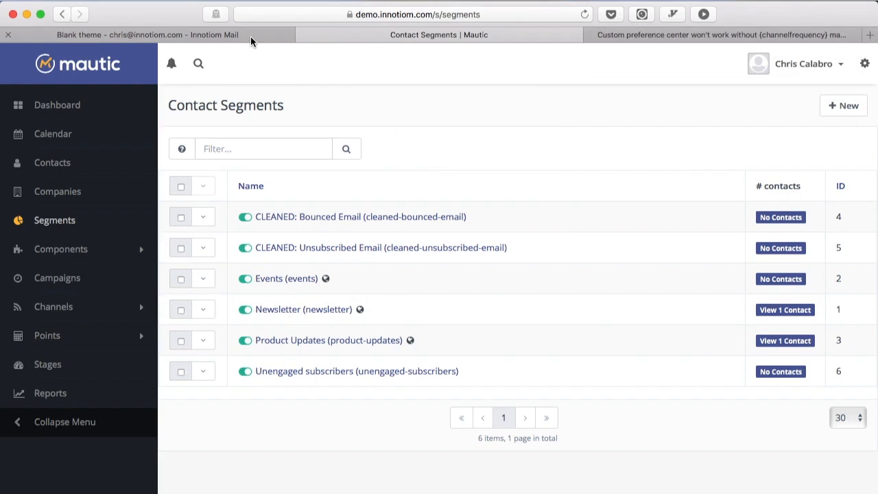
- Switch to the Gmail tab showing the Blank theme test email
click(137, 34)
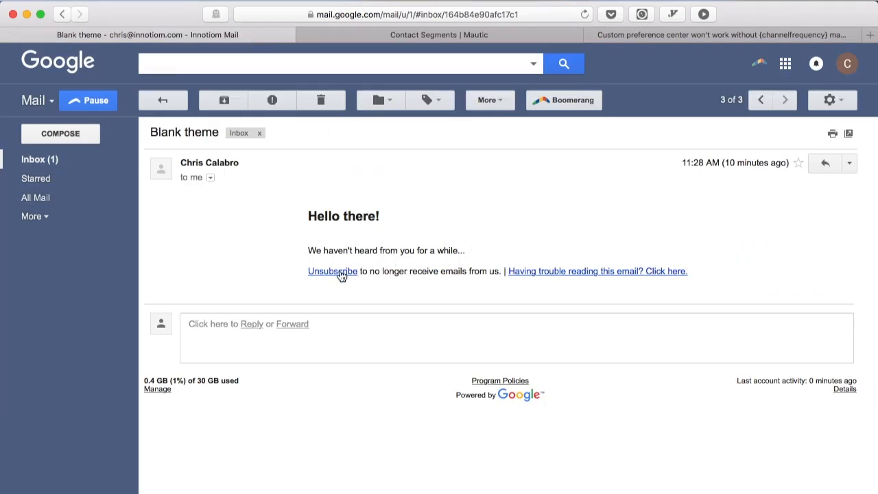
- Open the Blank theme email's Message Preferences page, try the Product Updates choice, then return to Gmail
click(332, 271)
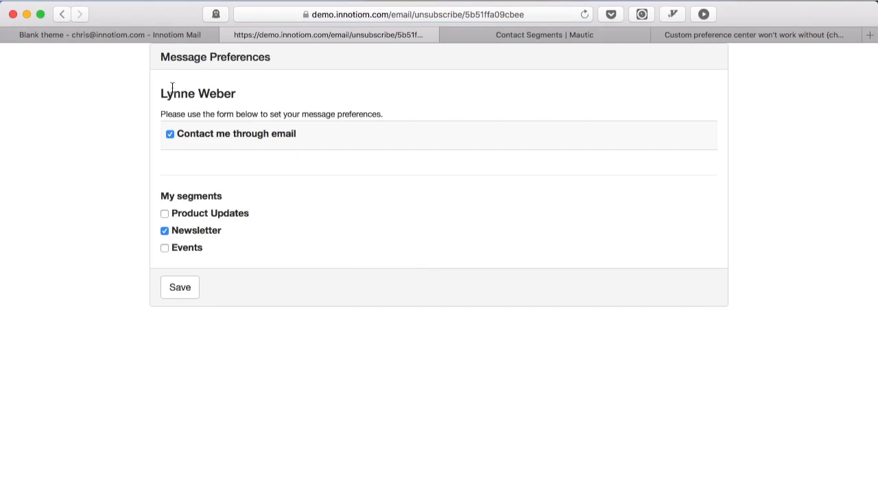
mouse_move(266, 92)
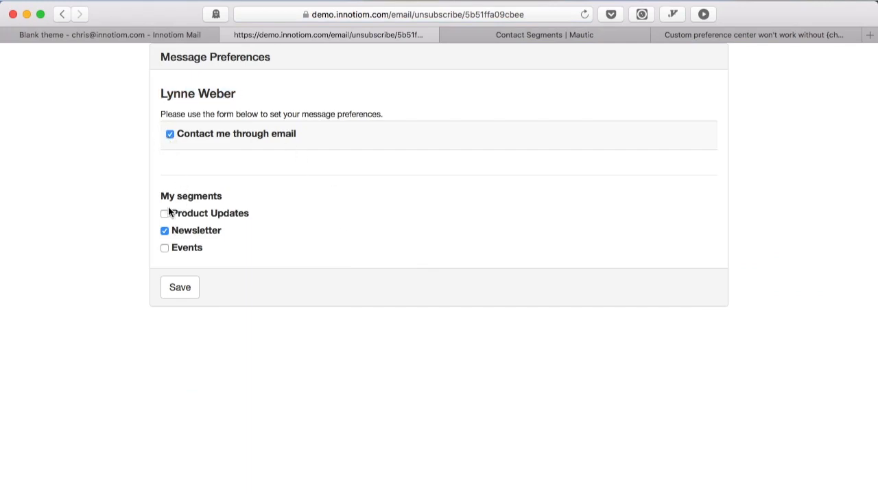
click(165, 213)
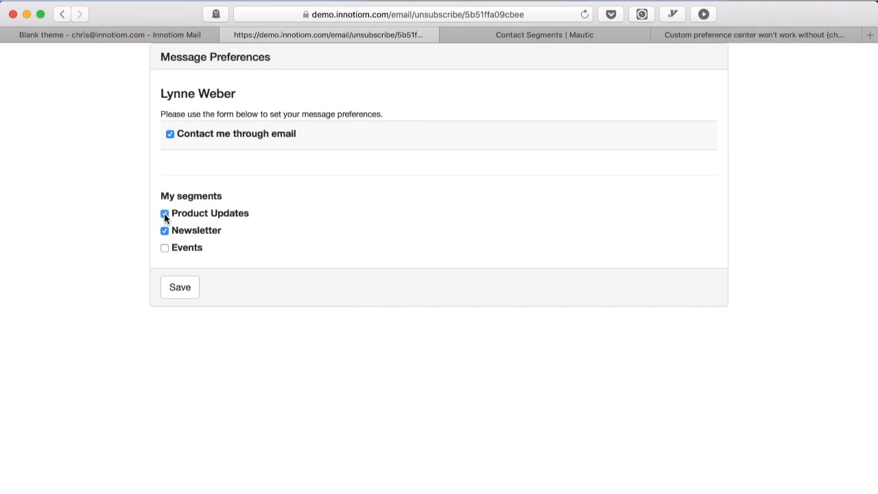
click(165, 213)
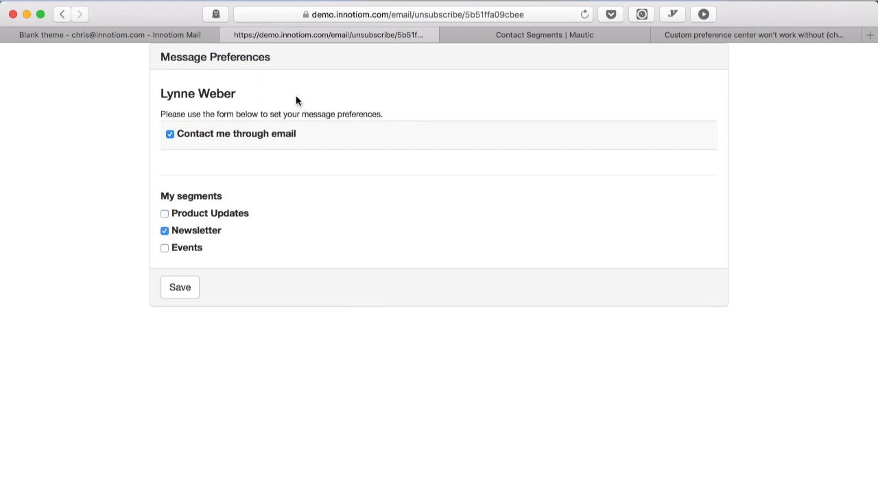
mouse_move(302, 87)
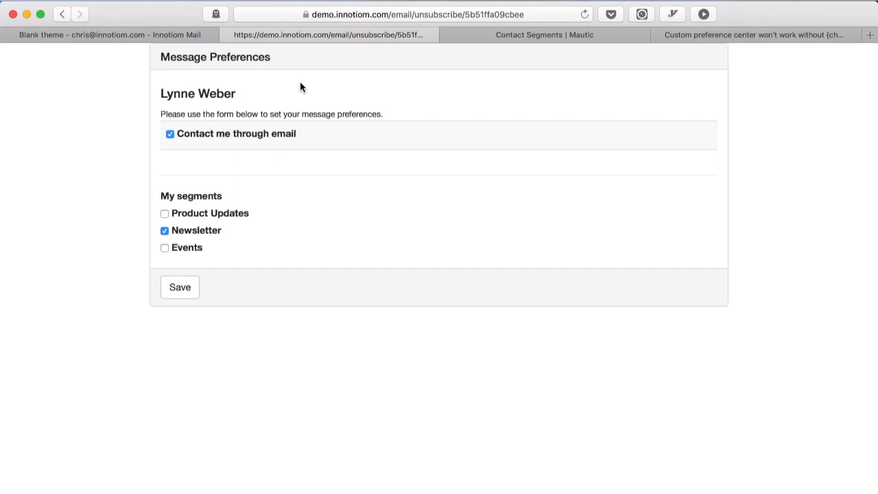
mouse_move(450, 10)
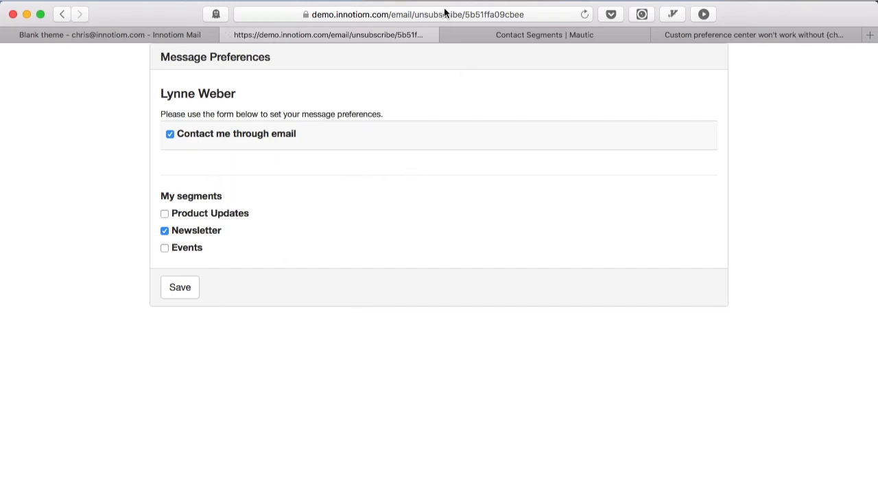
mouse_move(378, 176)
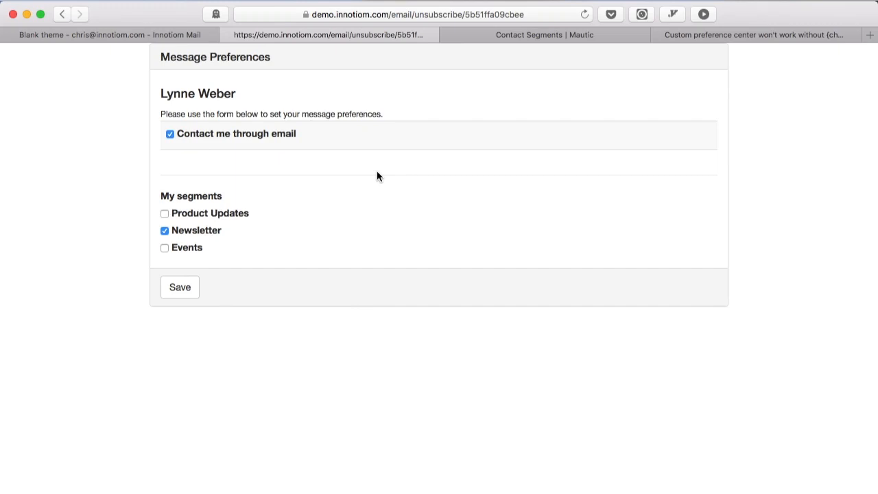
mouse_move(401, 96)
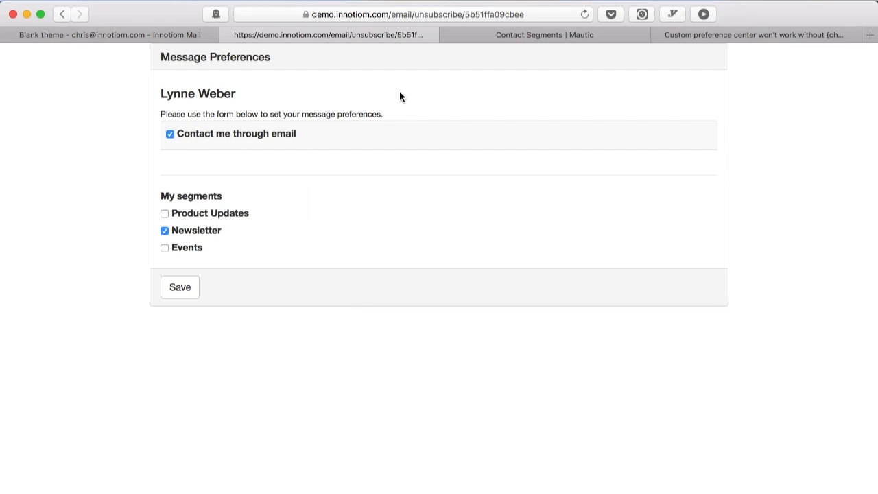
mouse_move(363, 89)
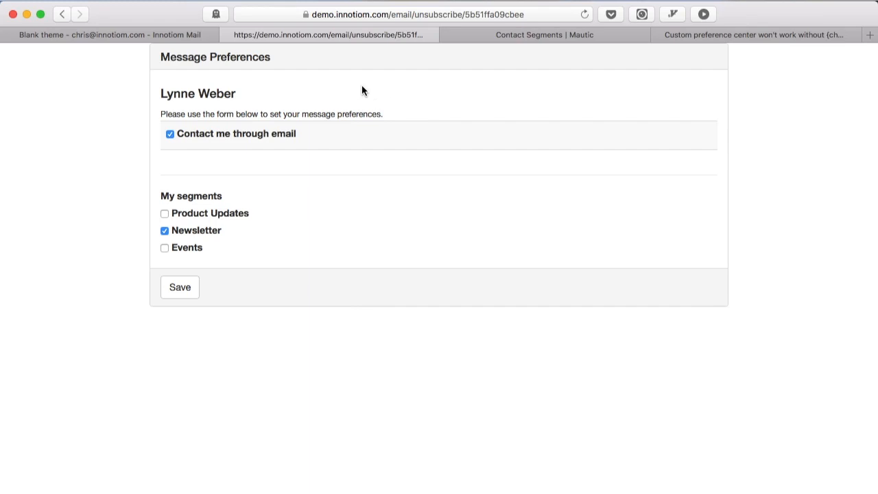
mouse_move(426, 76)
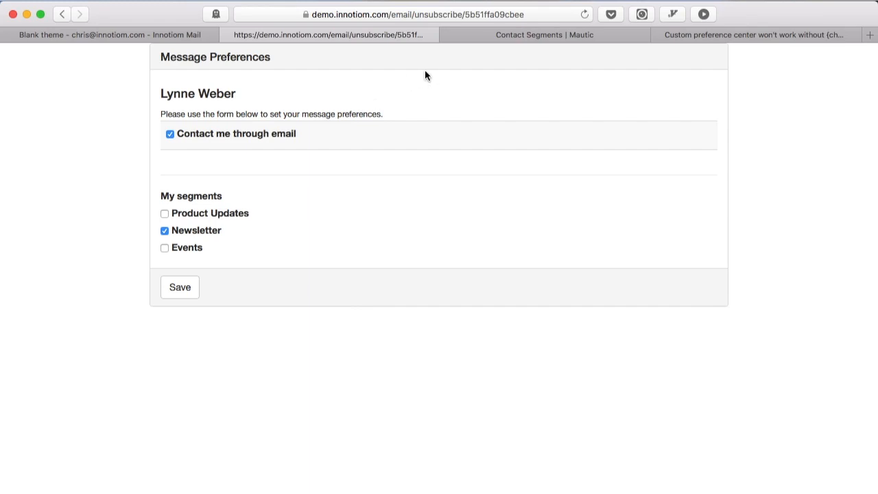
mouse_move(314, 87)
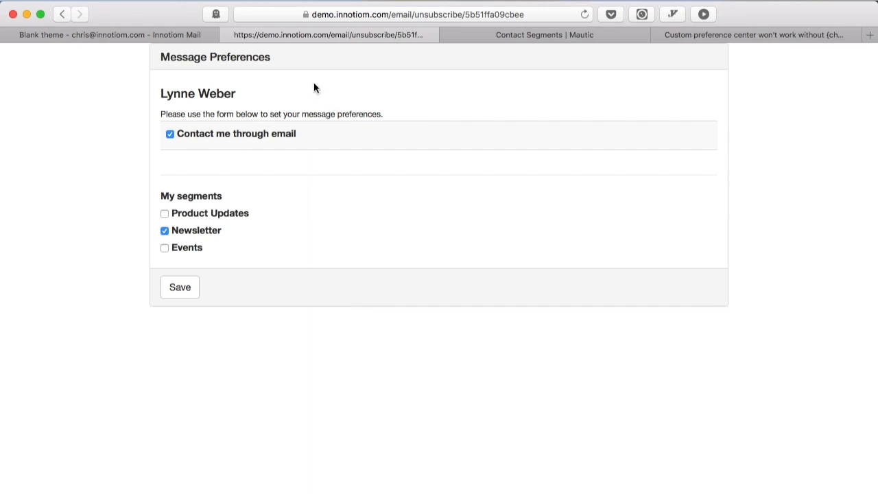
mouse_move(279, 55)
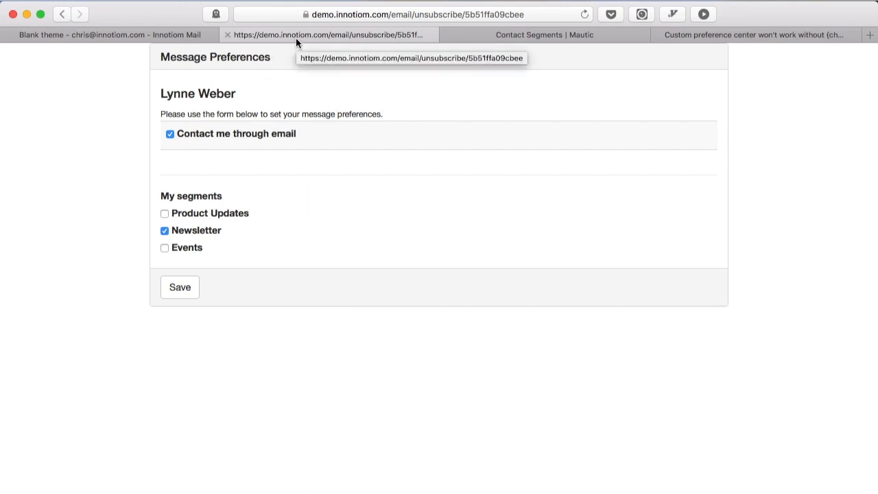
click(110, 35)
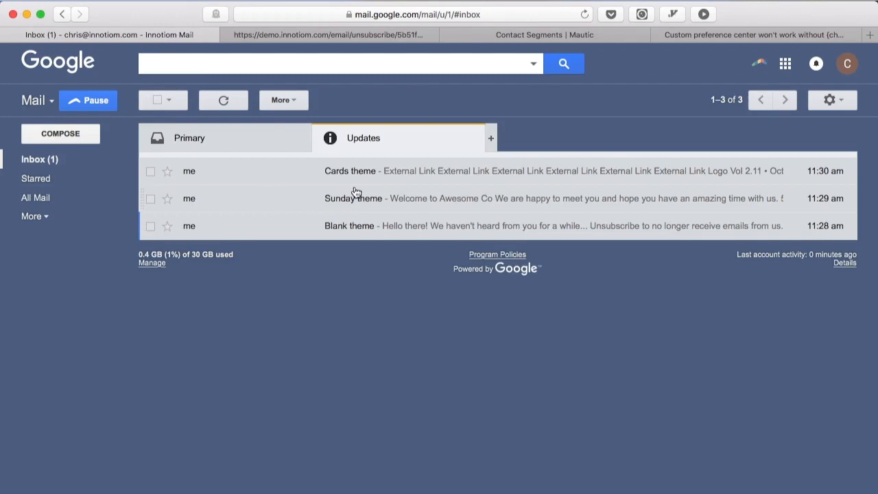
- View the Sunday theme email's styled preferences page, then follow the Cards theme email's Unsubscribe link
click(353, 198)
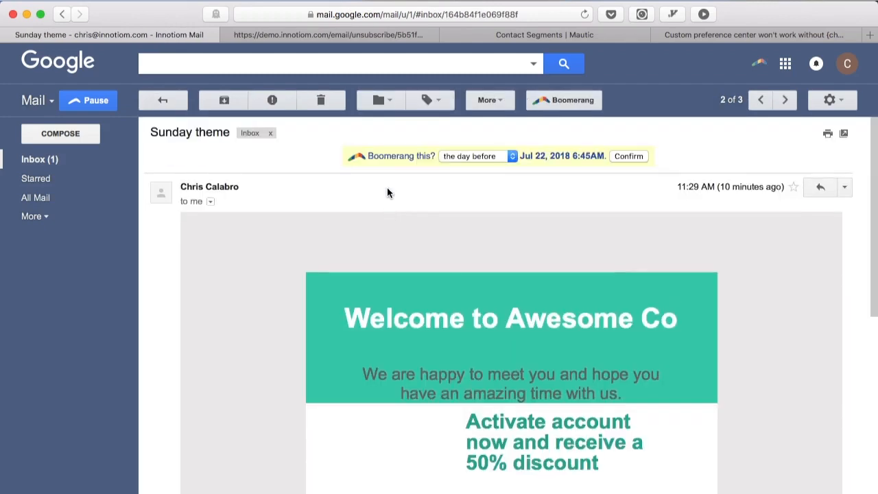
scroll(down, 3)
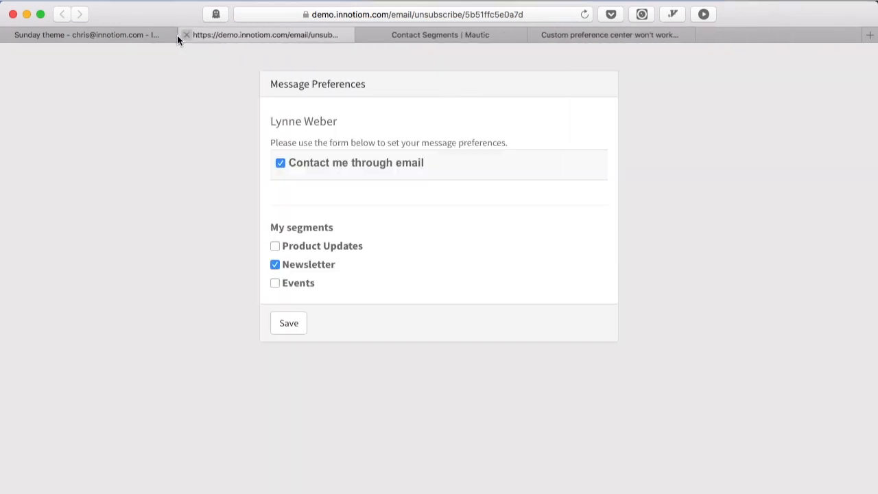
click(89, 34)
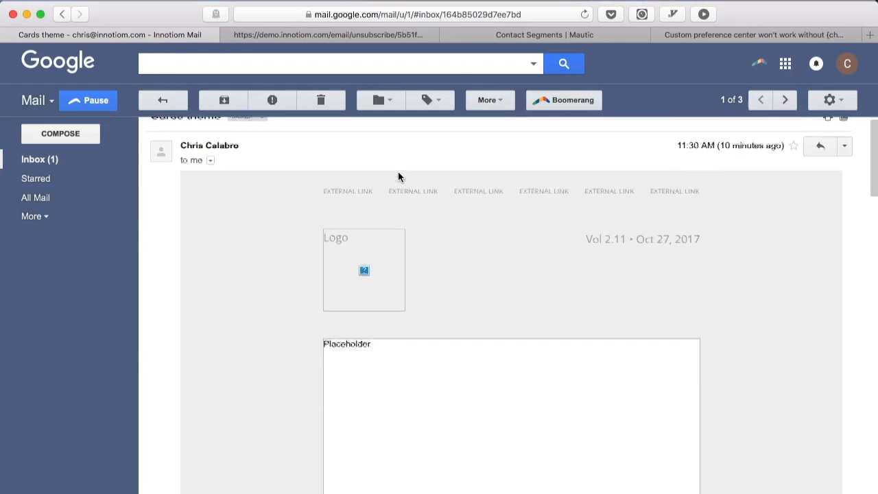
scroll(down, 3)
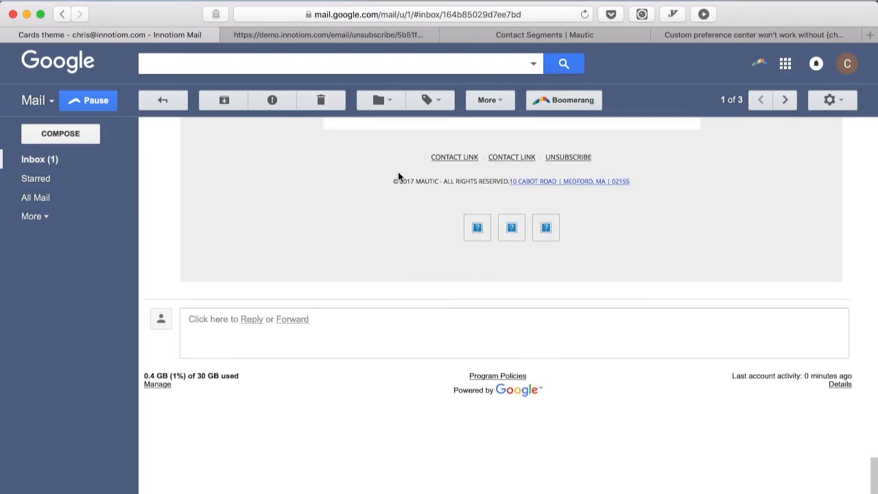
click(568, 157)
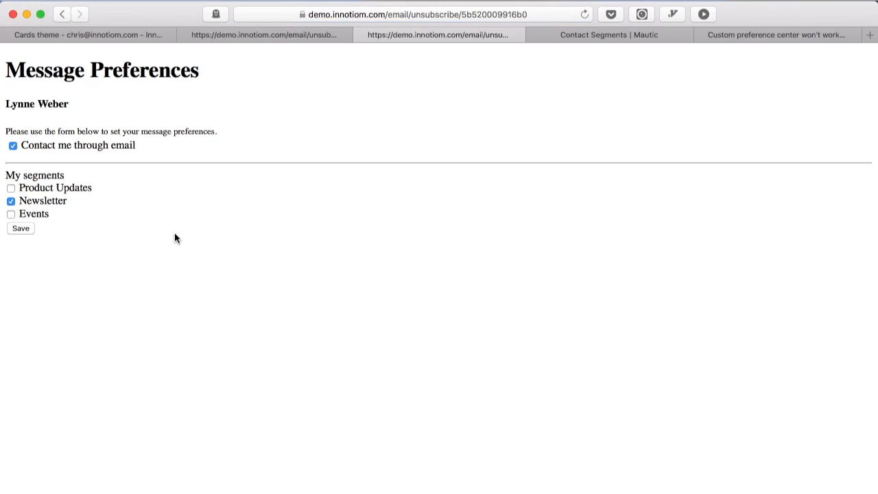
mouse_move(278, 67)
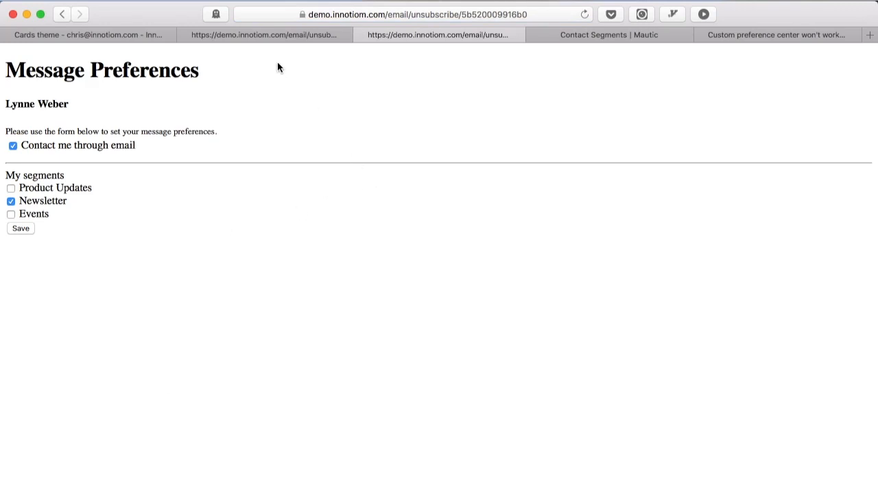
mouse_move(272, 54)
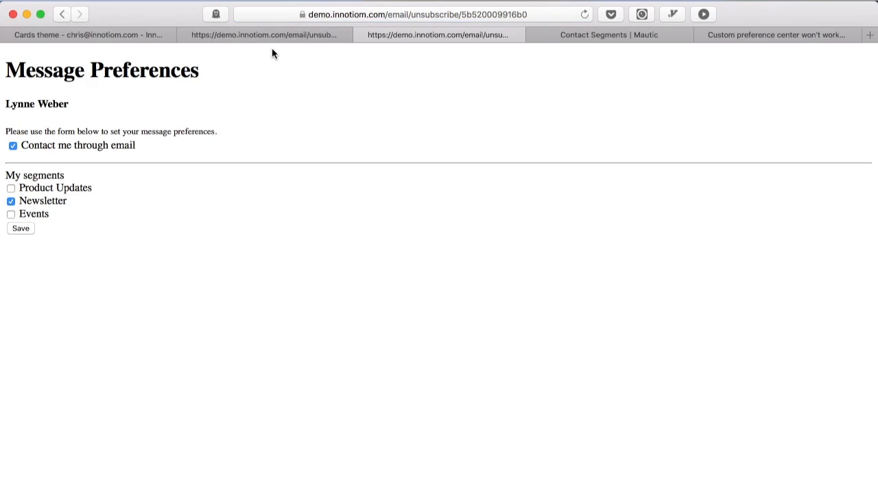
- Return to the Contact Segments tab and open Mautic's Settings panel
click(615, 35)
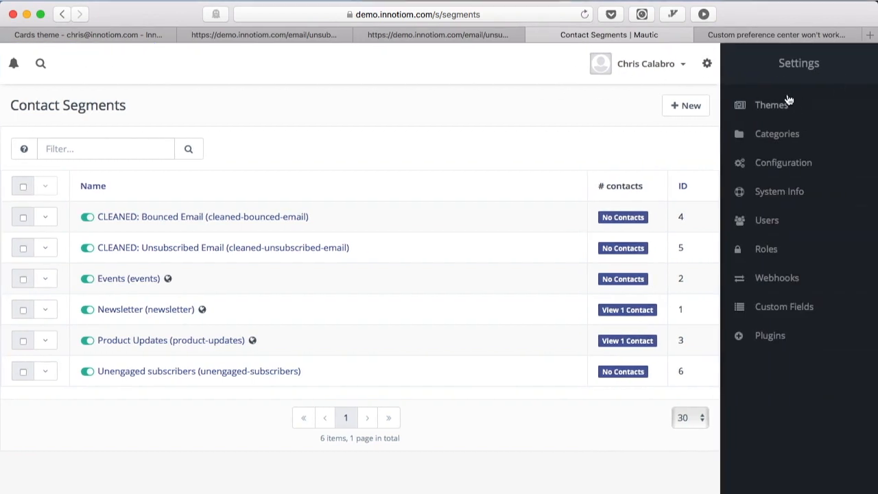
- Confirm Cards is an email-only theme in the Themes list, then return to its preferences page
click(771, 104)
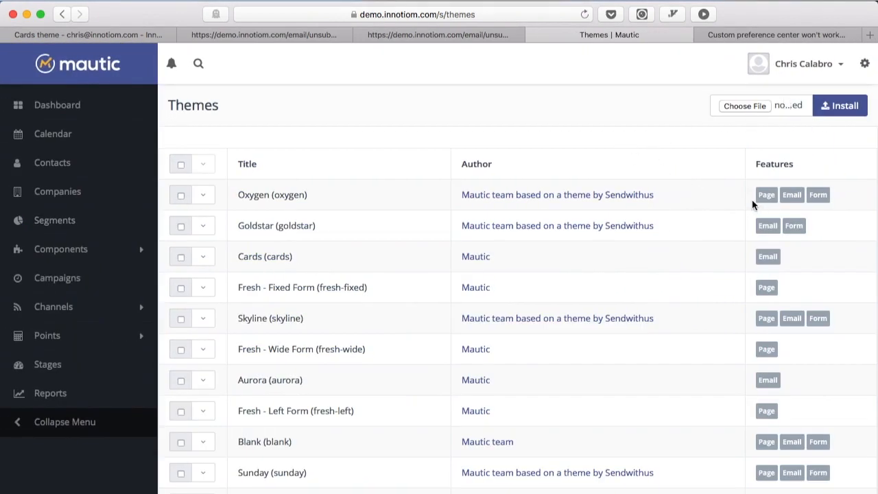
mouse_move(835, 199)
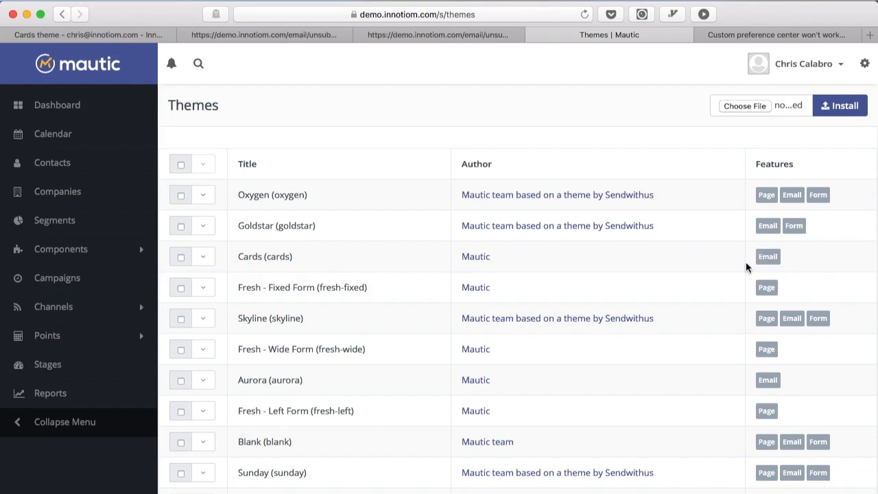
click(446, 34)
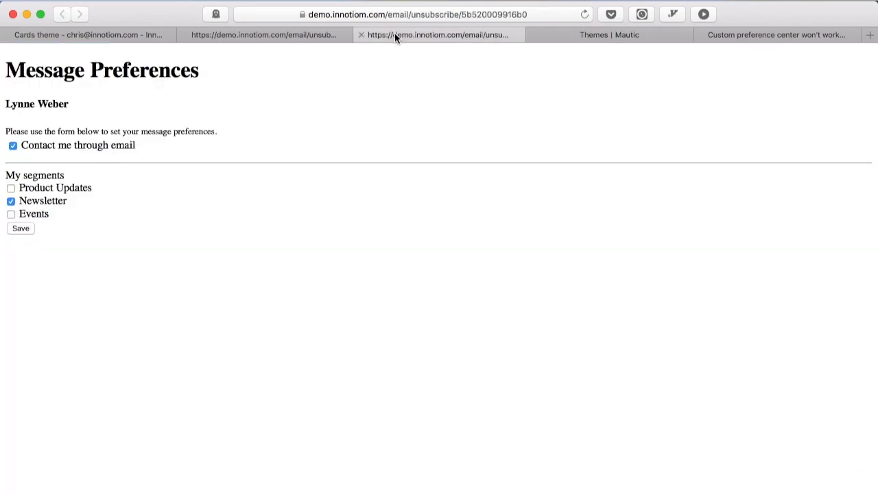
- Close the duplicate preferences tab, compare the Themes list, and return to the unstyled Cards preferences page
click(359, 35)
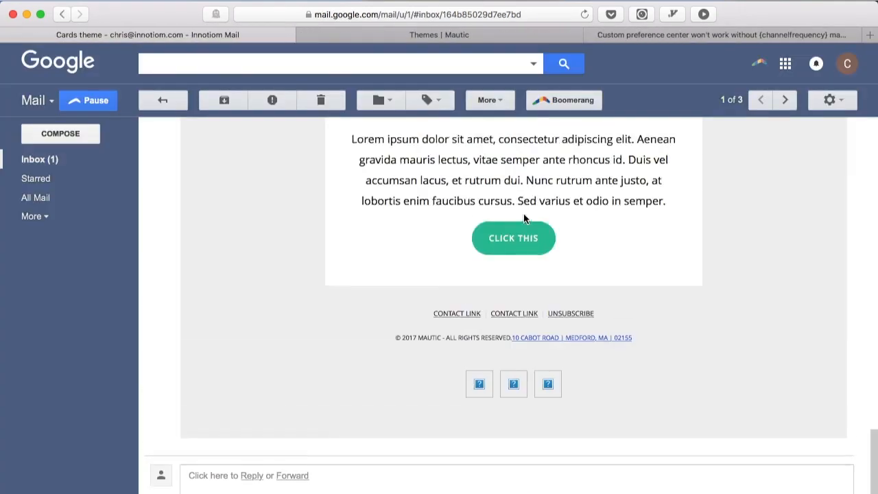
scroll(down, 3)
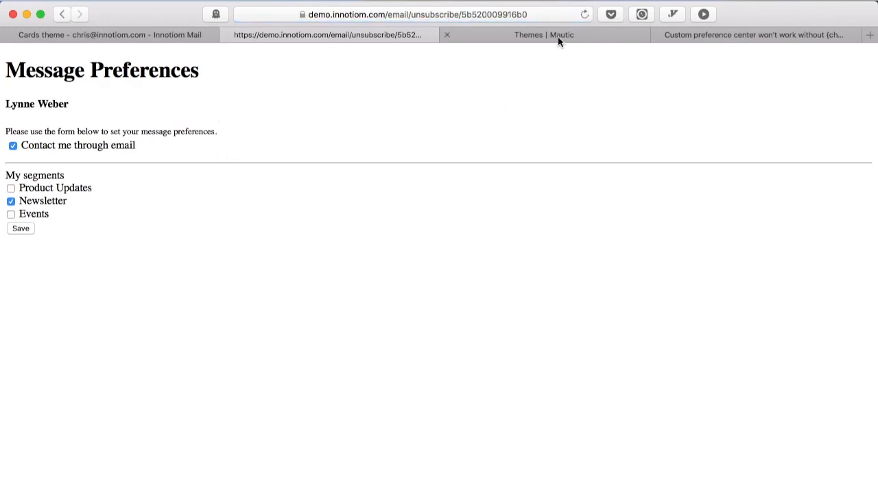
click(542, 34)
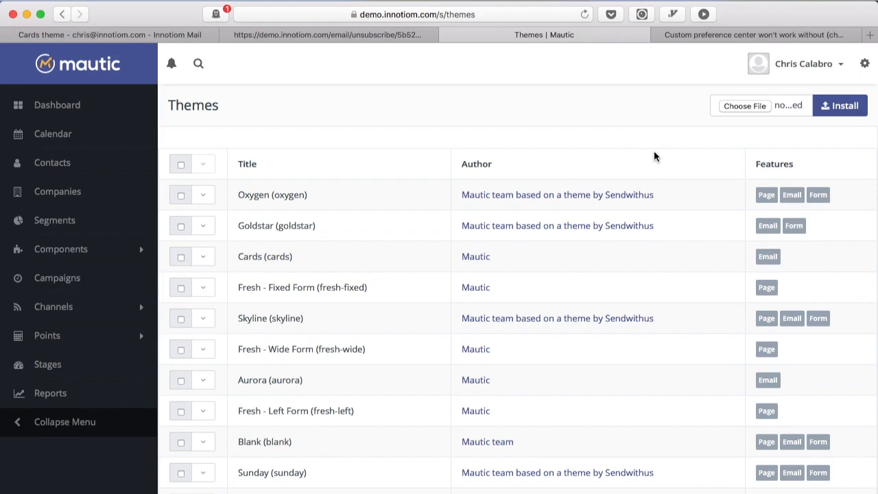
mouse_move(529, 295)
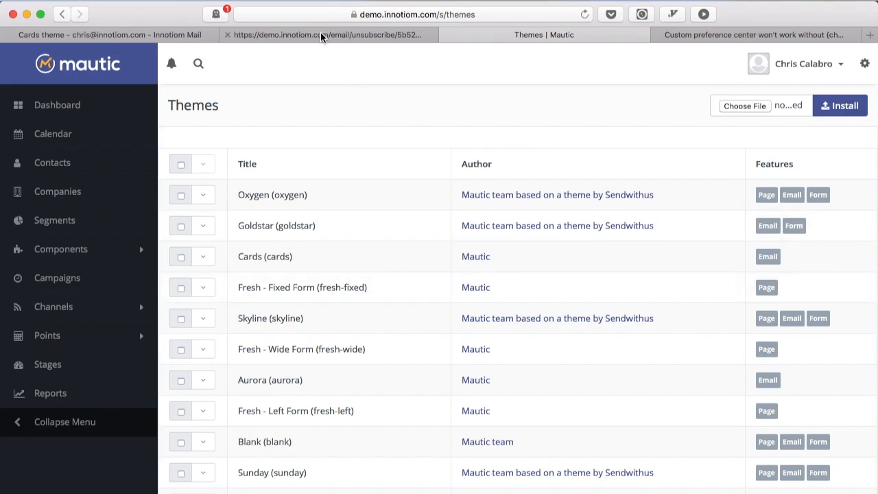
click(329, 34)
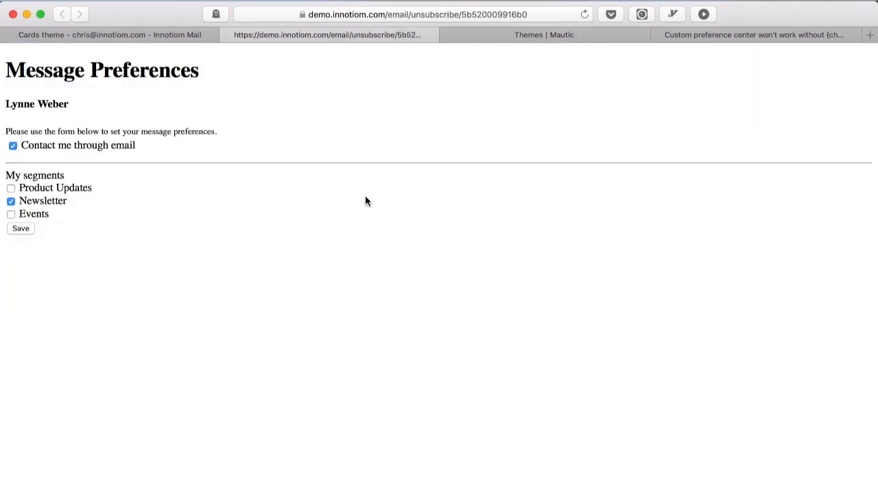